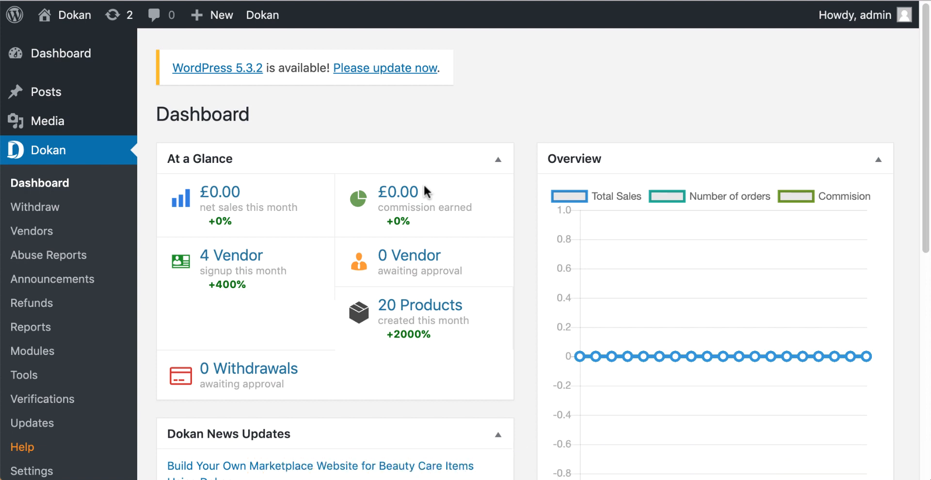
{"action": "mouse_move", "coordinate": [47, 359]}
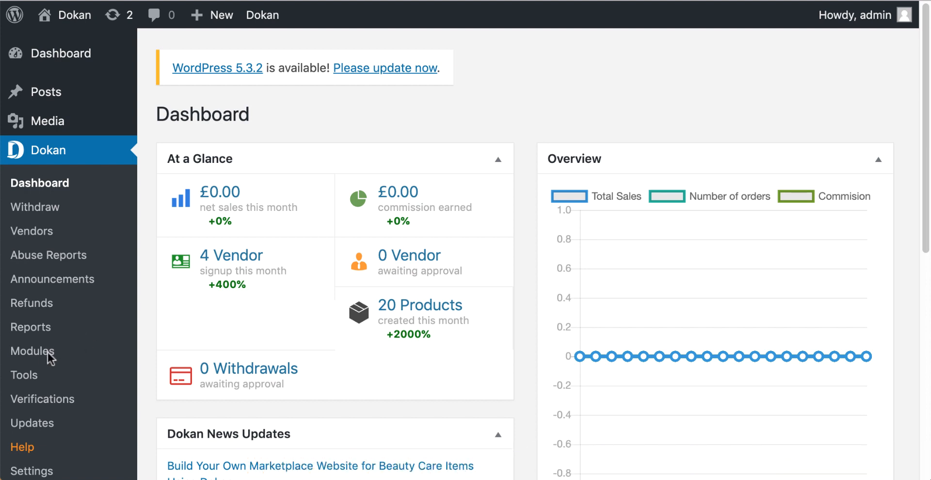
- Turn on the Product Addon module in Dokan's module list
{"action": "left_click", "coordinate": [32, 351]}
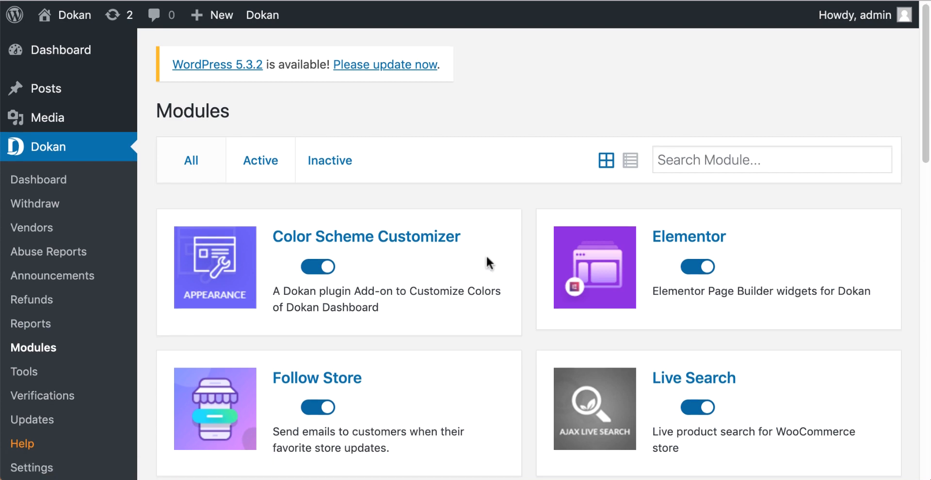
{"action": "scroll", "scroll_direction": "down", "scroll_amount": 3}
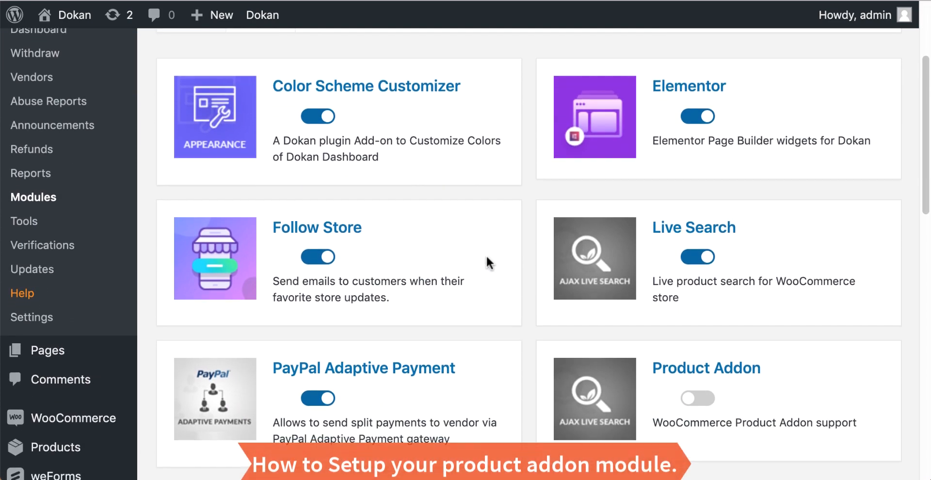
{"action": "left_click", "coordinate": [697, 399]}
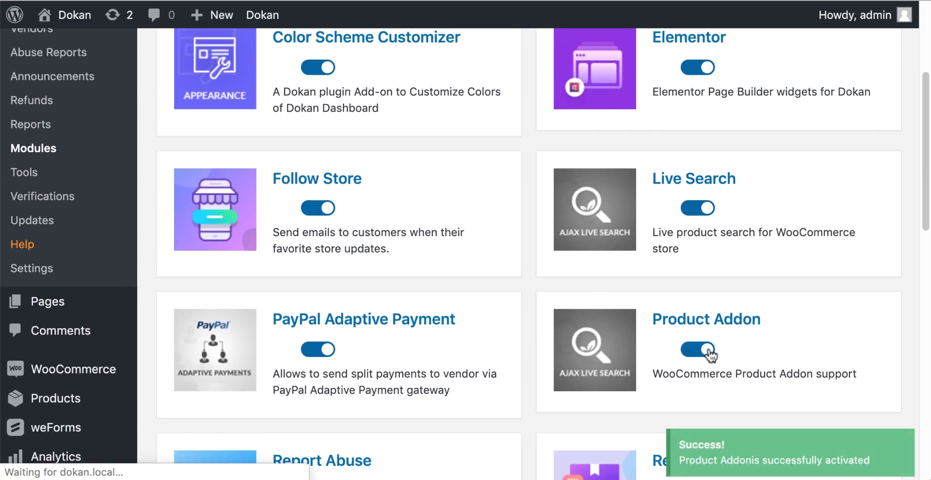
{"action": "scroll", "scroll_direction": "down", "scroll_amount": 3}
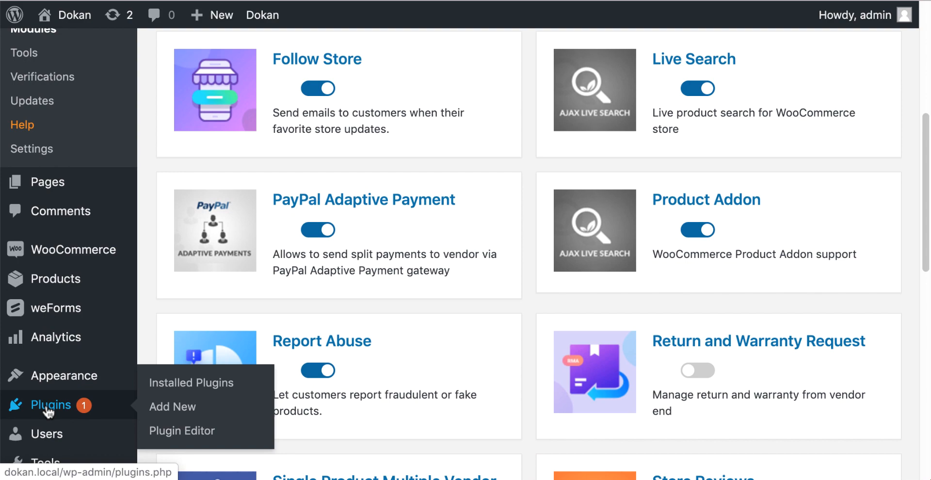
- Activate the WooCommerce Product Add-ons plugin from the installed plugins list
{"action": "left_click", "coordinate": [191, 382]}
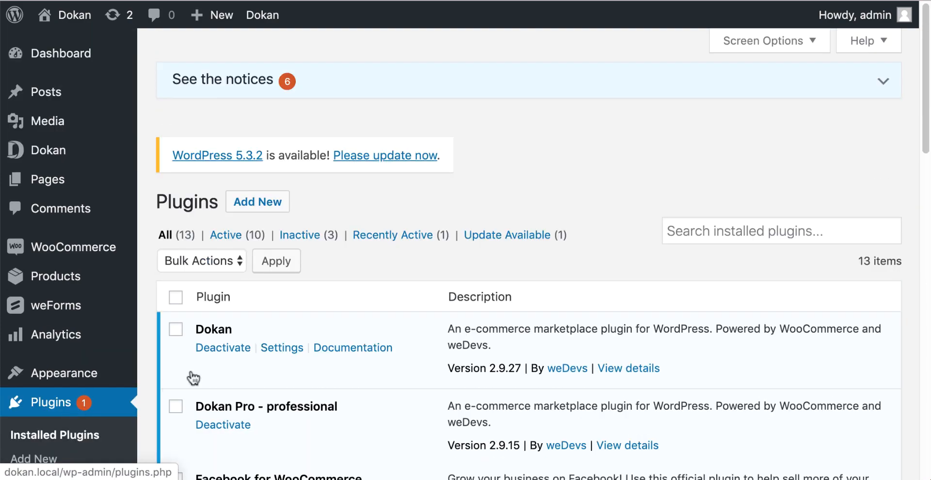
{"action": "scroll", "scroll_direction": "down", "scroll_amount": 3}
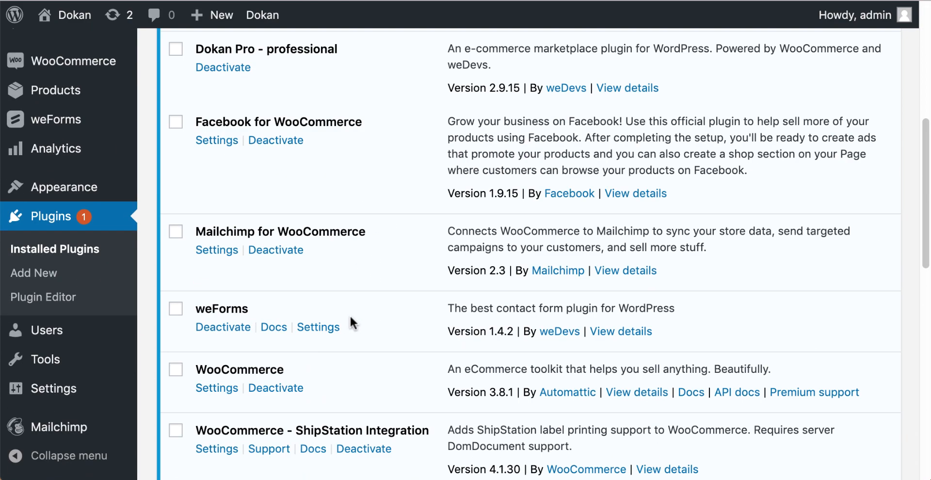
{"action": "scroll", "scroll_direction": "down", "scroll_amount": 3}
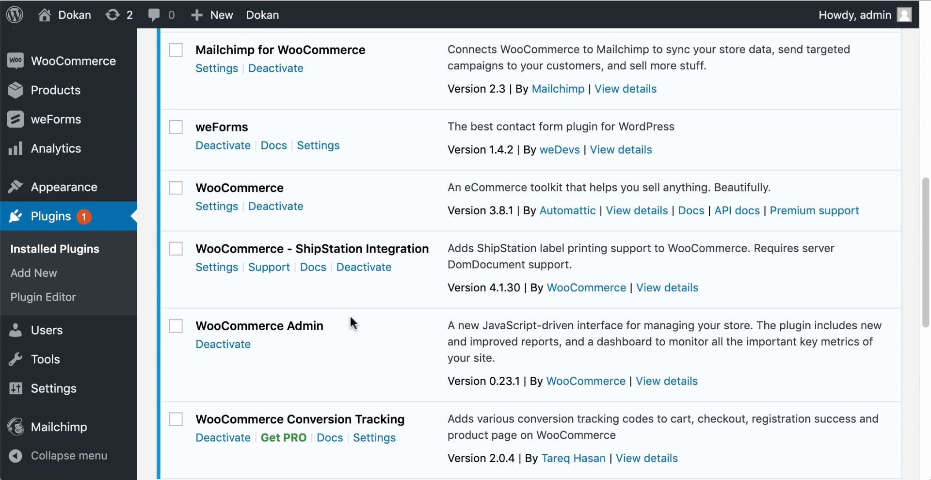
{"action": "scroll", "scroll_direction": "down", "scroll_amount": 3}
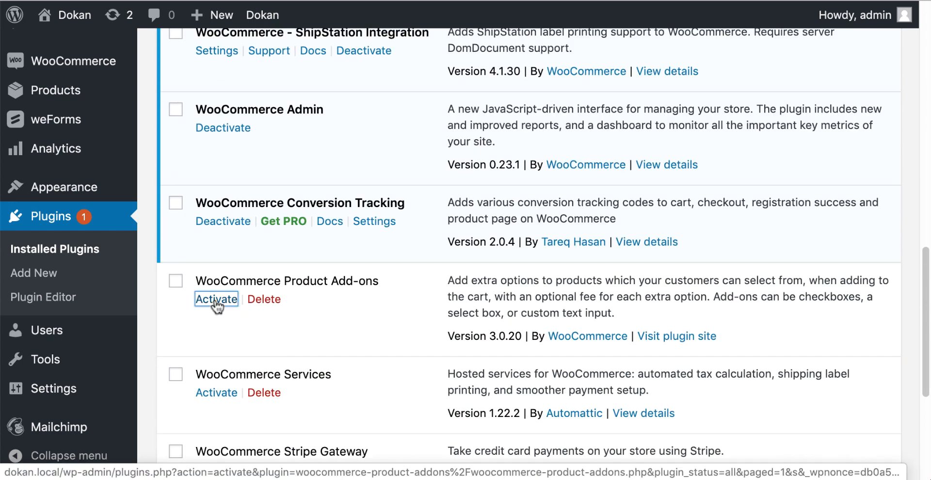
{"action": "left_click", "coordinate": [216, 299]}
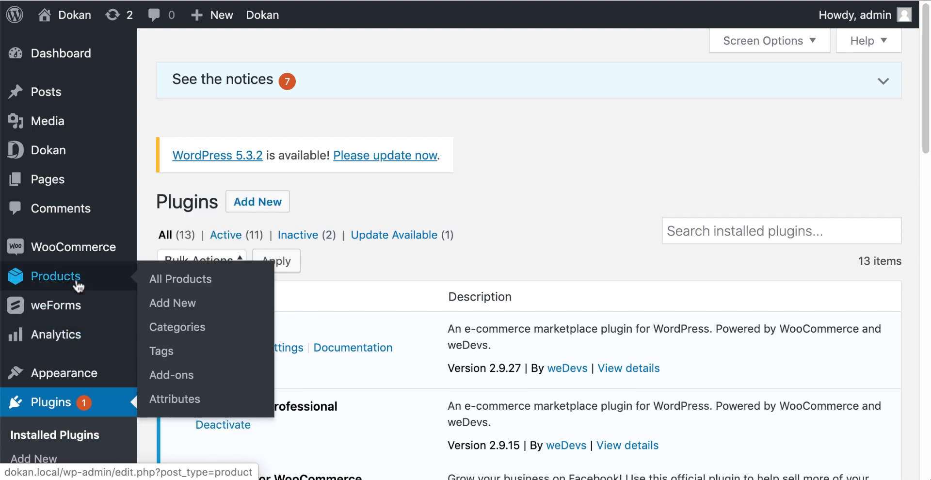
- Start a new global add-ons group, Add-ons Group #2 with priority 10 for all products
{"action": "left_click", "coordinate": [181, 278]}
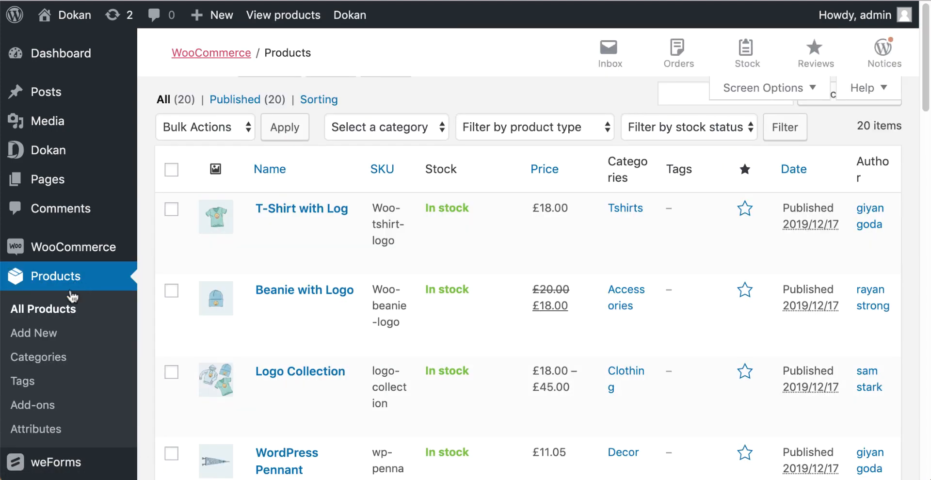
{"action": "left_click", "coordinate": [33, 404]}
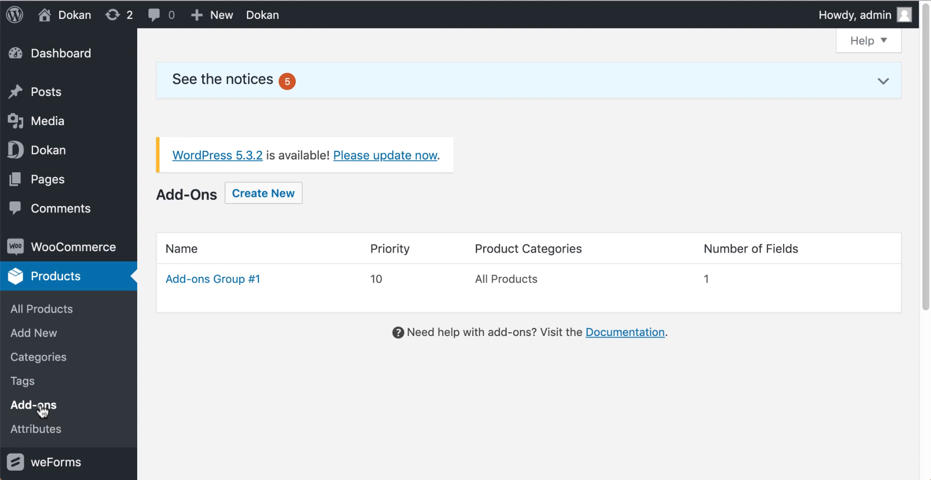
{"action": "mouse_move", "coordinate": [262, 193]}
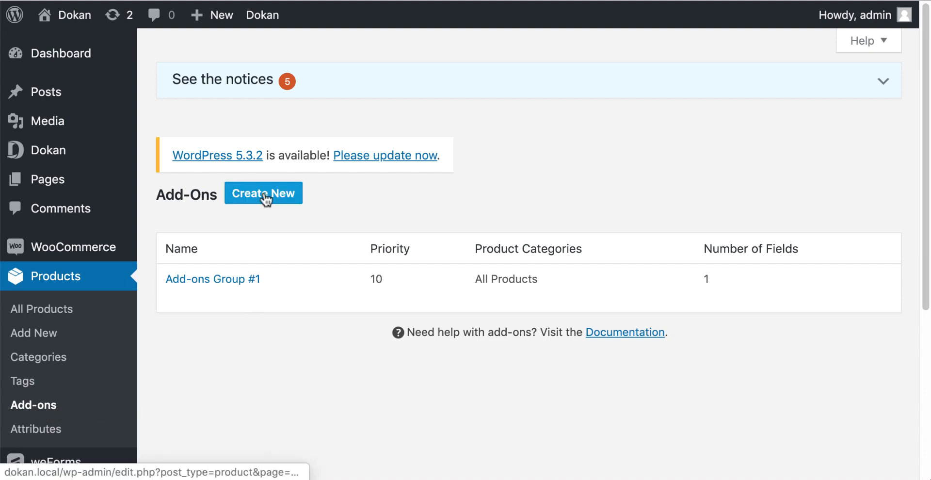
{"action": "mouse_move", "coordinate": [262, 193]}
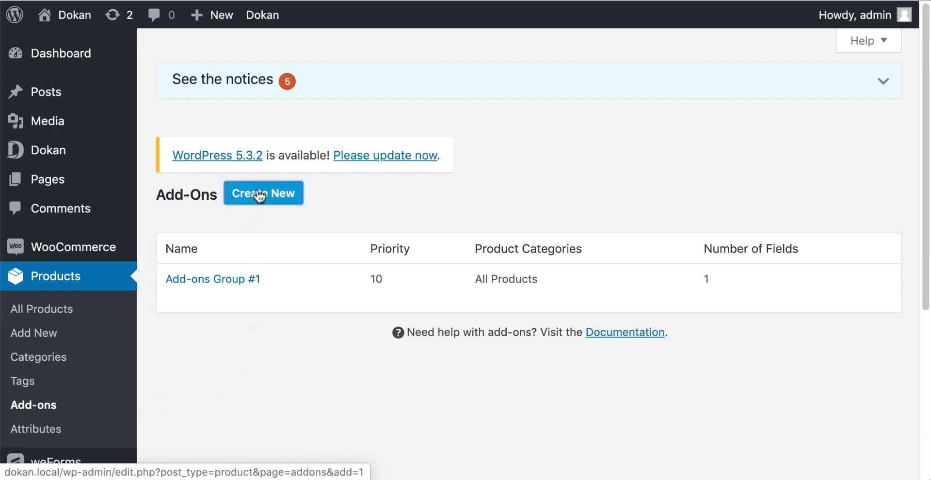
{"action": "left_click", "coordinate": [262, 193]}
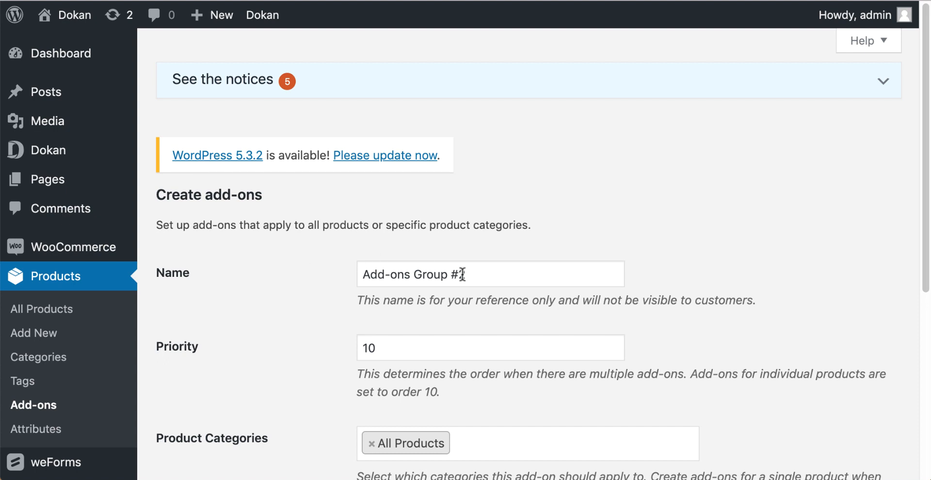
{"action": "left_click", "coordinate": [489, 347]}
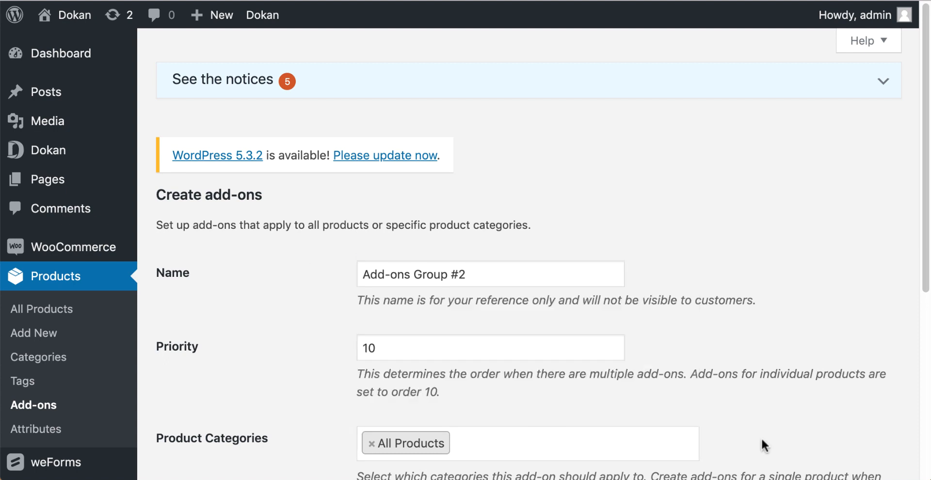
{"action": "scroll", "scroll_direction": "down", "scroll_amount": 3}
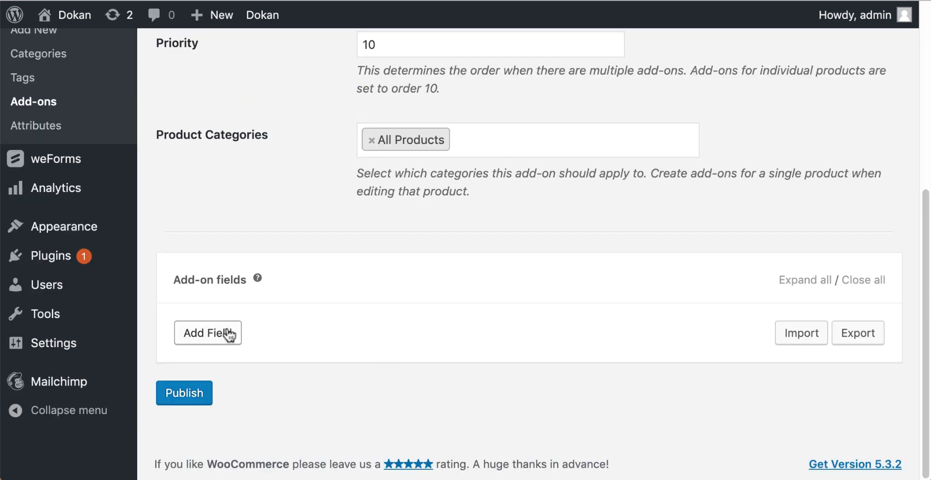
- Add a new Multiple Choice field to the add-ons group
{"action": "left_click", "coordinate": [208, 332]}
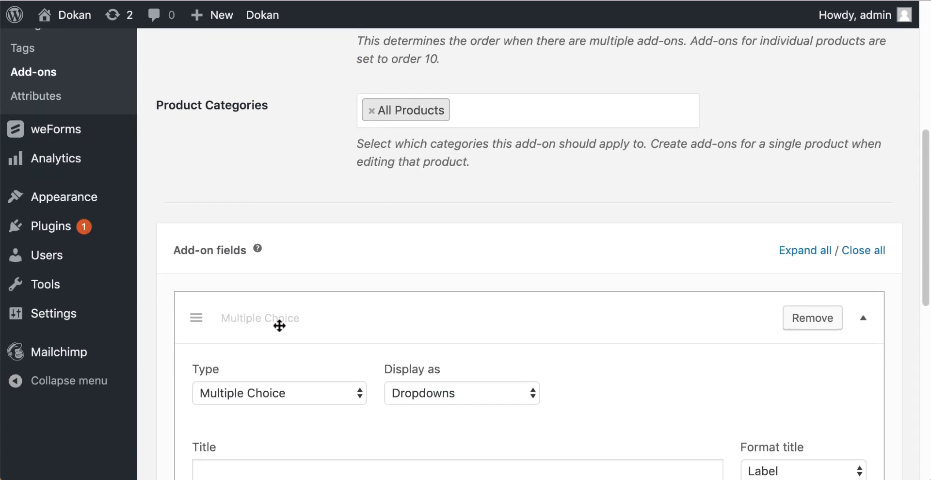
{"action": "scroll", "scroll_direction": "down", "scroll_amount": 3}
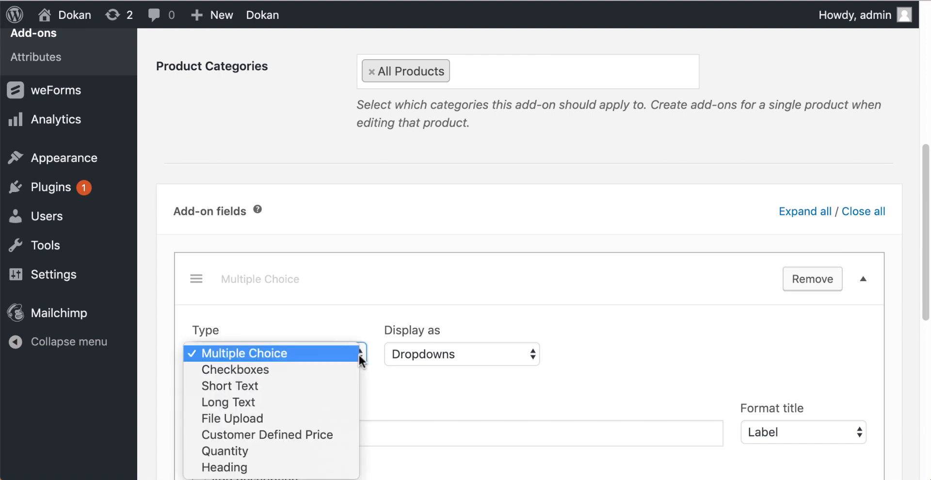
{"action": "mouse_move", "coordinate": [306, 361]}
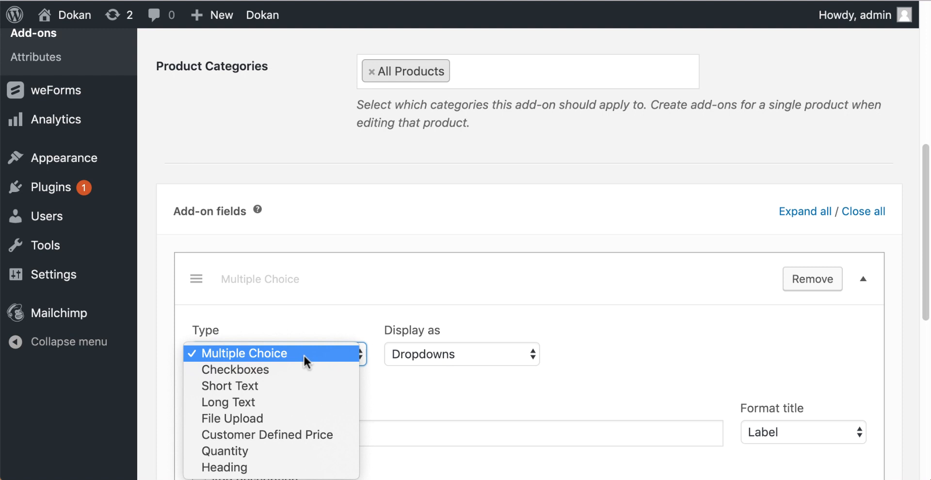
{"action": "mouse_move", "coordinate": [280, 369]}
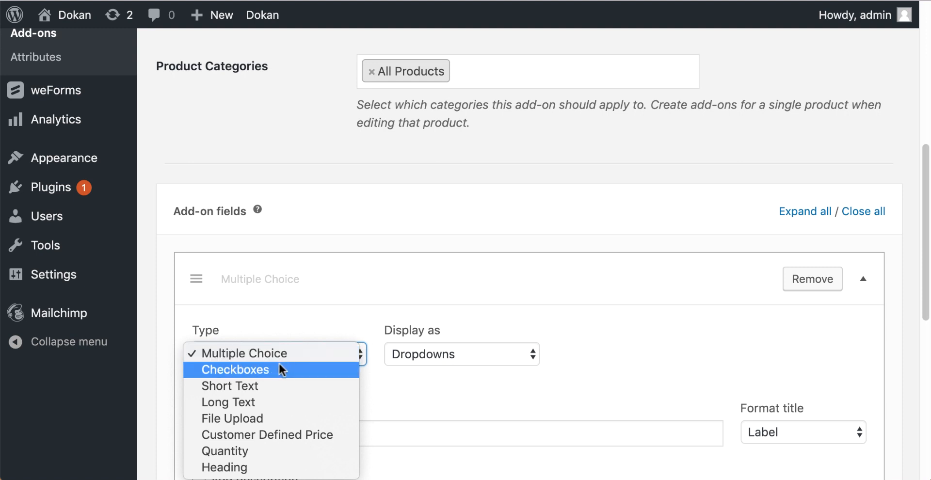
{"action": "mouse_move", "coordinate": [269, 386]}
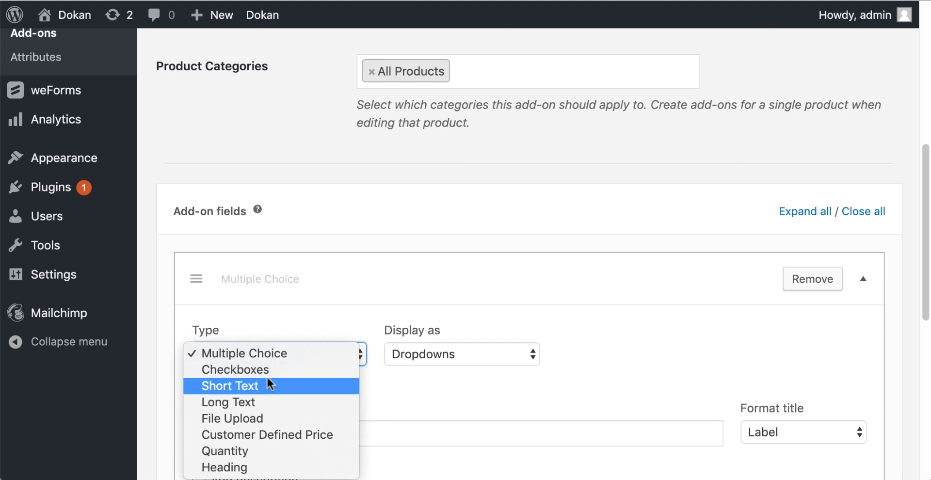
{"action": "mouse_move", "coordinate": [269, 389]}
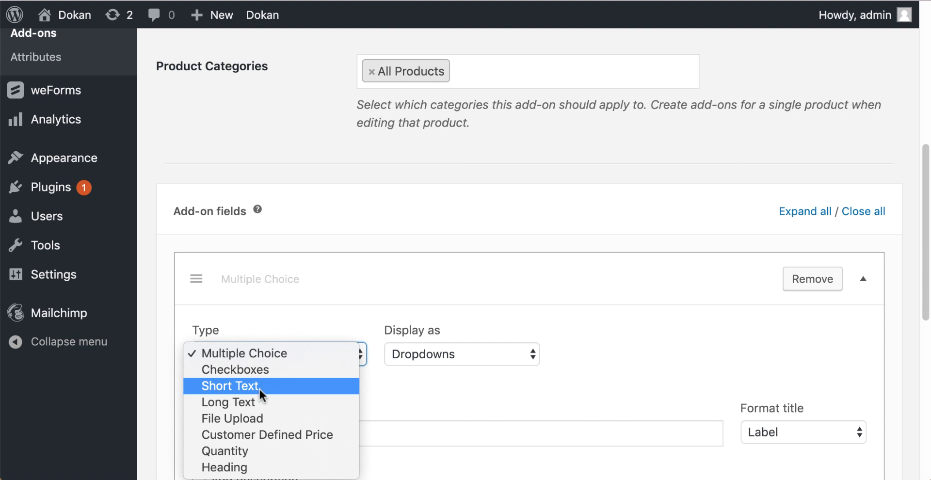
{"action": "mouse_move", "coordinate": [254, 403]}
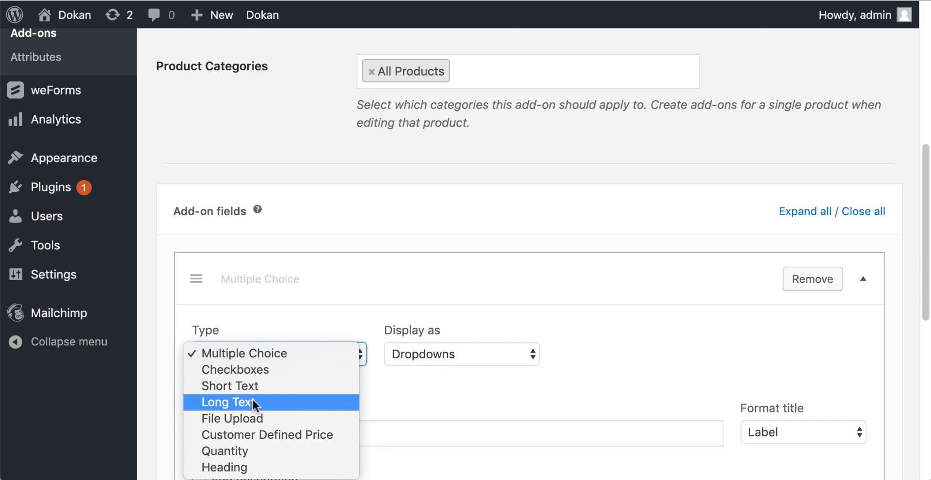
{"action": "mouse_move", "coordinate": [255, 418]}
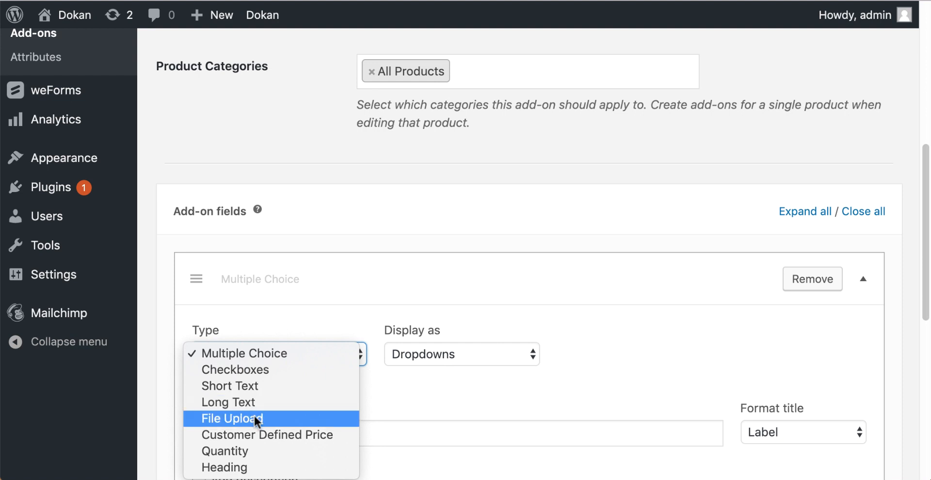
{"action": "mouse_move", "coordinate": [266, 434]}
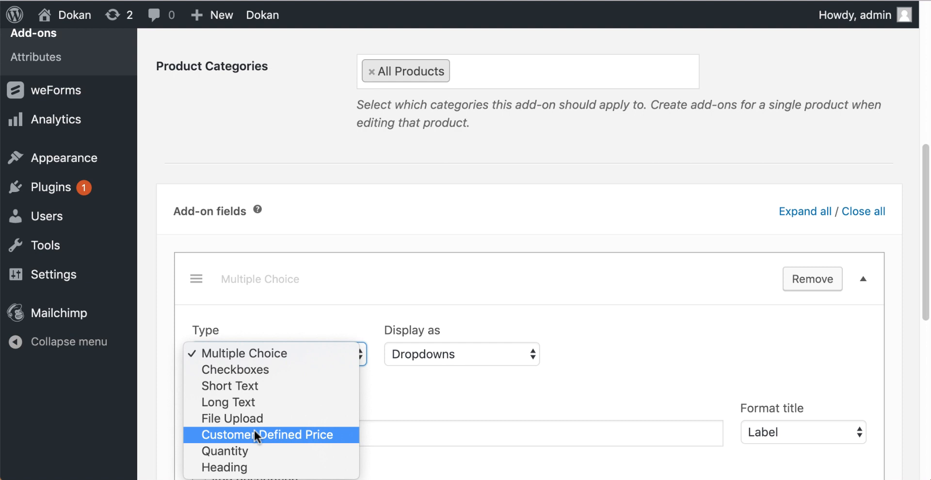
{"action": "mouse_move", "coordinate": [240, 451]}
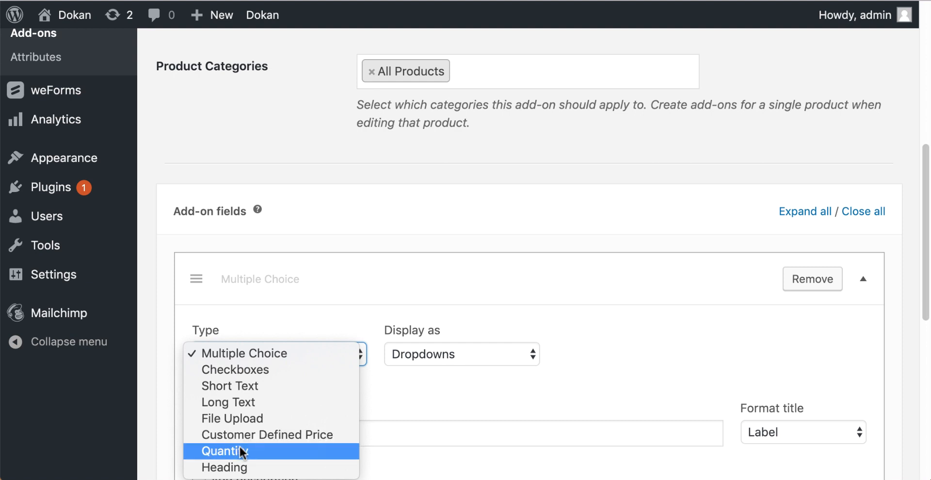
{"action": "mouse_move", "coordinate": [241, 460]}
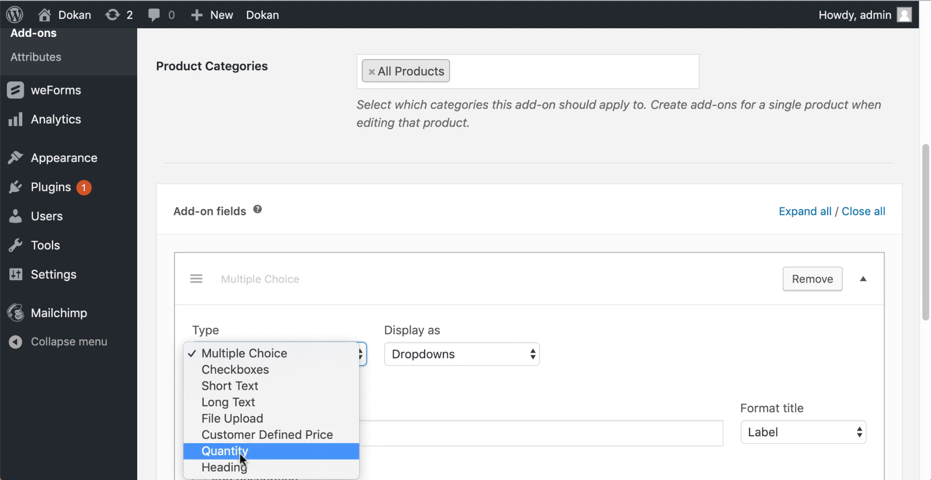
{"action": "mouse_move", "coordinate": [239, 468]}
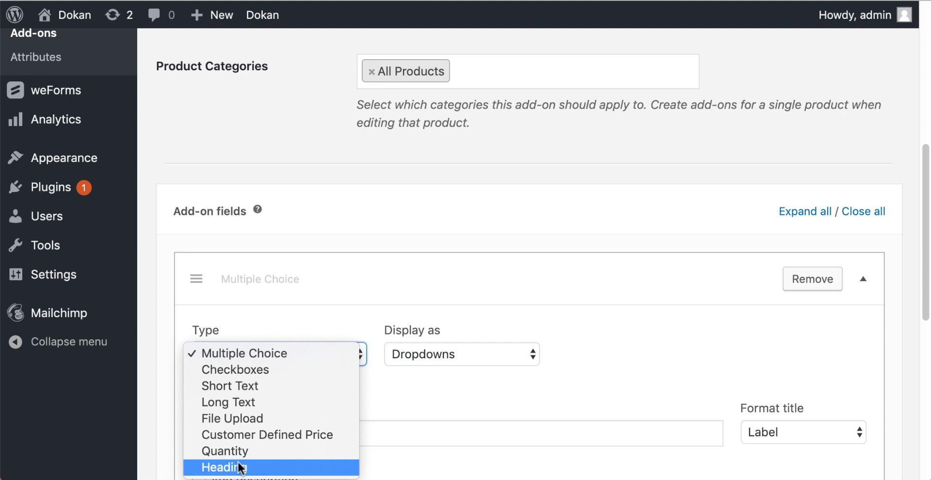
{"action": "mouse_move", "coordinate": [534, 364]}
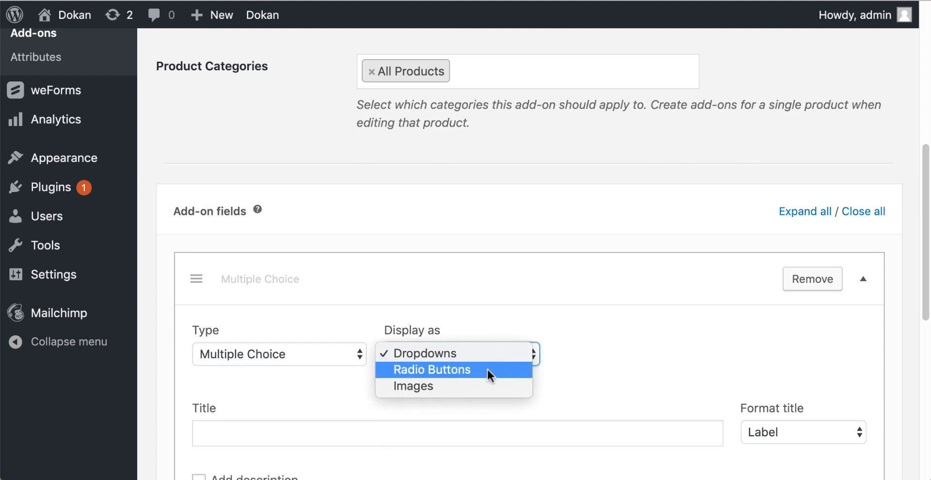
{"action": "mouse_move", "coordinate": [463, 386]}
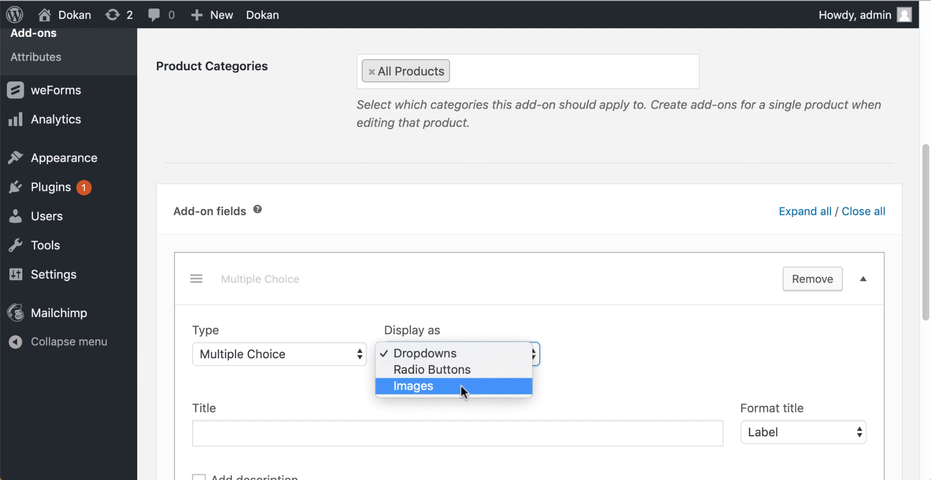
{"action": "mouse_move", "coordinate": [579, 384]}
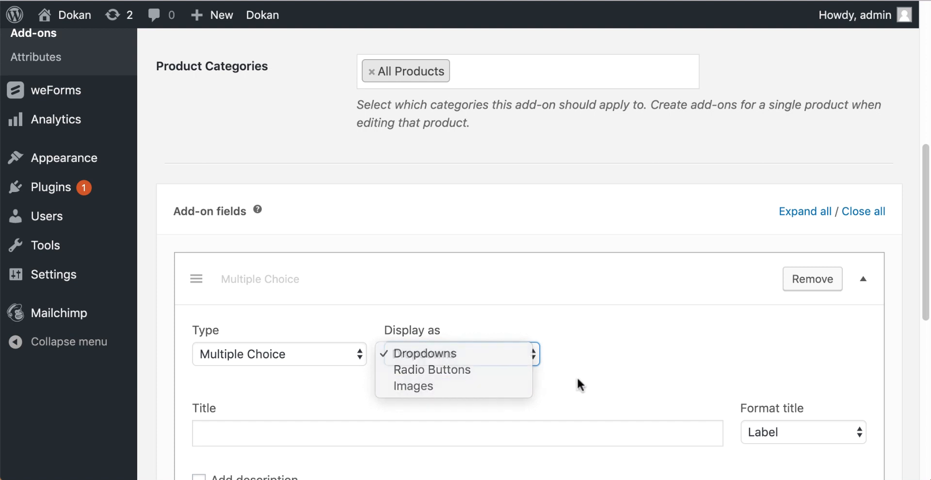
- Title the add-on field 'Comfort level' and format the title as a Heading
{"action": "left_click", "coordinate": [424, 353]}
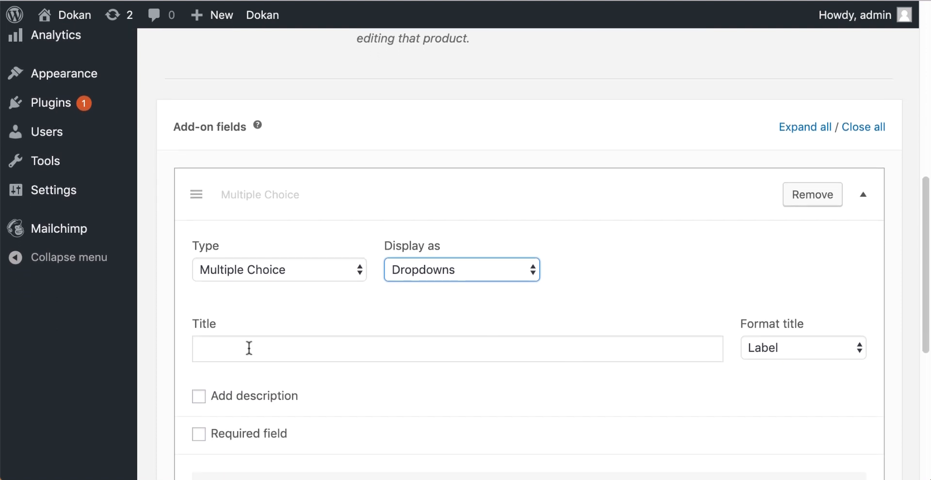
{"action": "type", "text": "Comfort level"}
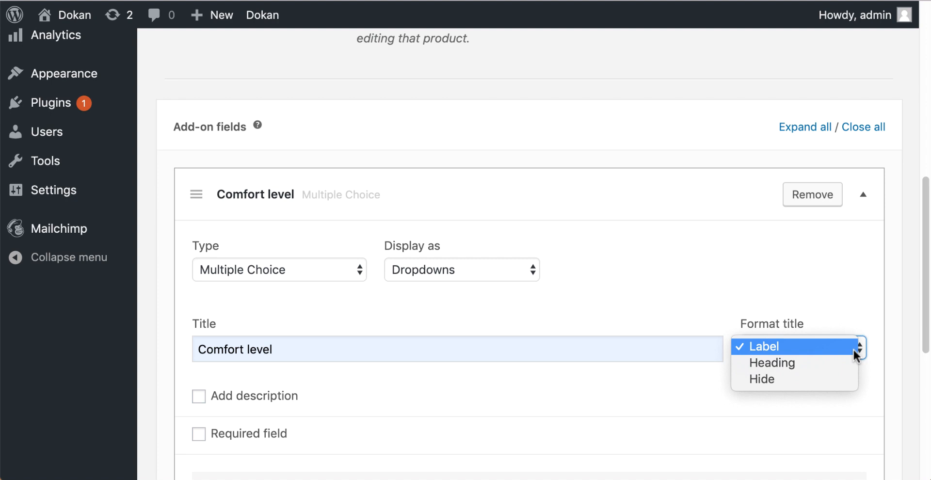
{"action": "mouse_move", "coordinate": [773, 363]}
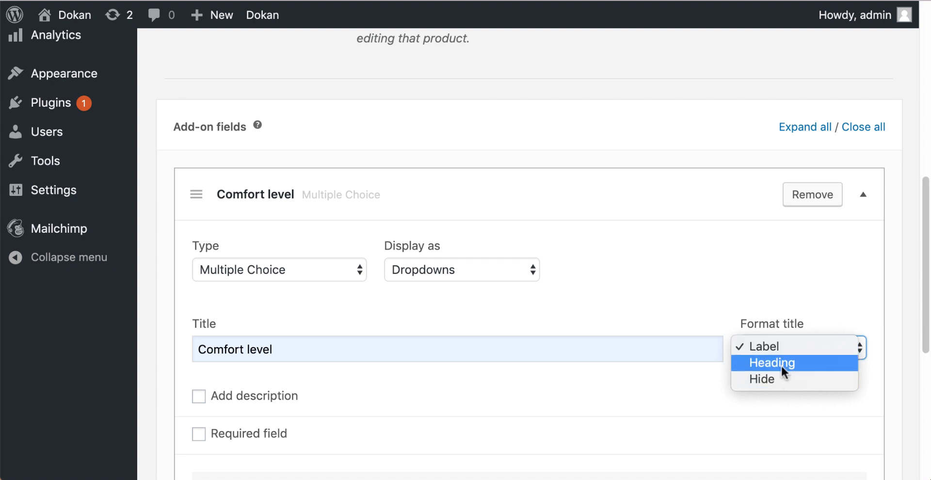
{"action": "left_click", "coordinate": [772, 363]}
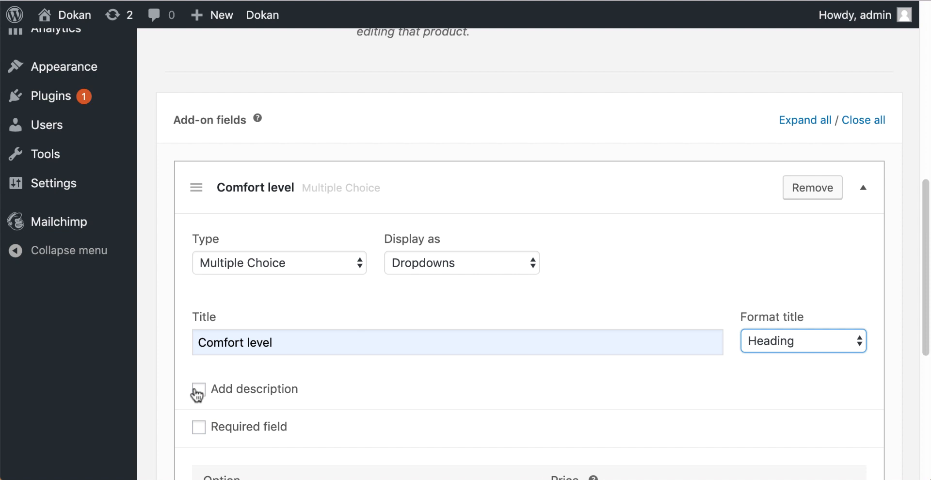
{"action": "mouse_move", "coordinate": [201, 429]}
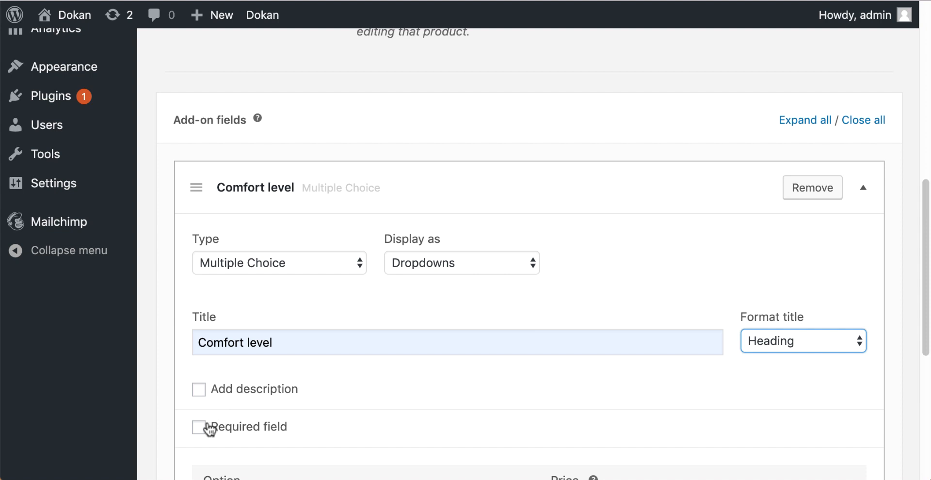
- Enter the first option 'comfort with 180 gsm' with a flat-fee price
{"action": "scroll", "scroll_direction": "down", "scroll_amount": 3}
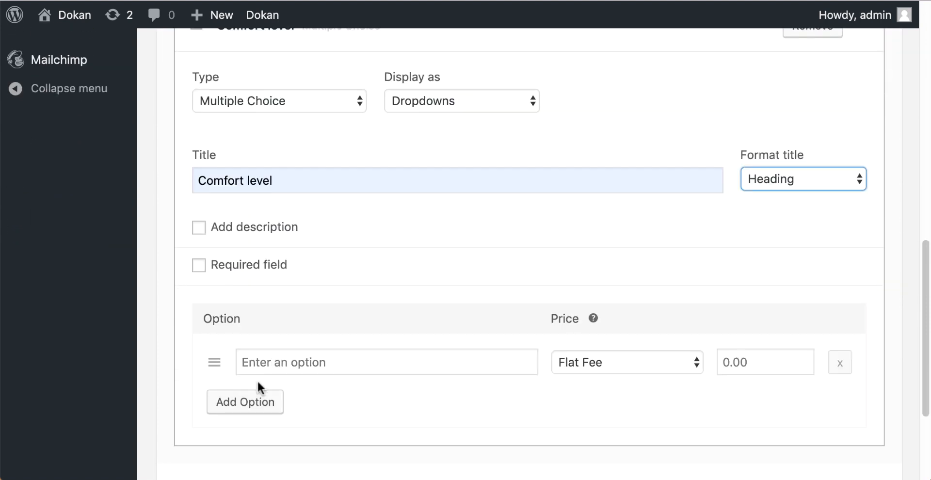
{"action": "type", "text": "comfort with 180 gsm"}
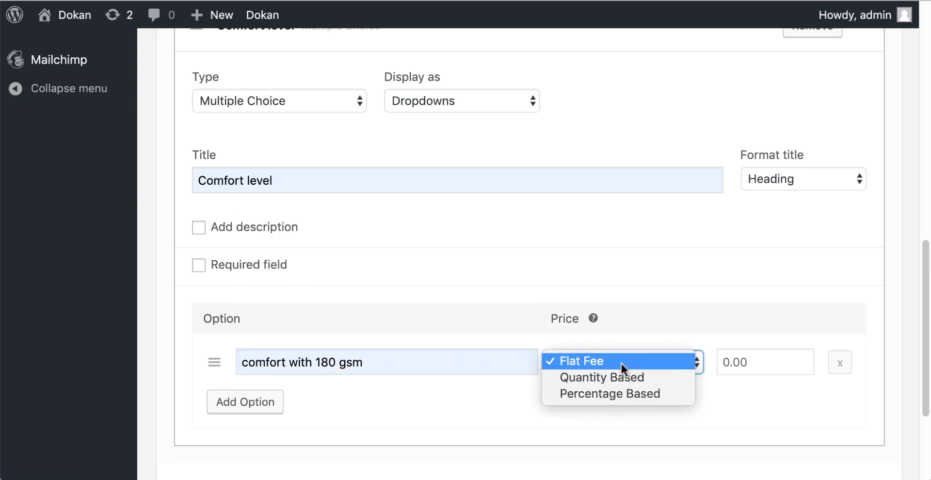
{"action": "mouse_move", "coordinate": [601, 377]}
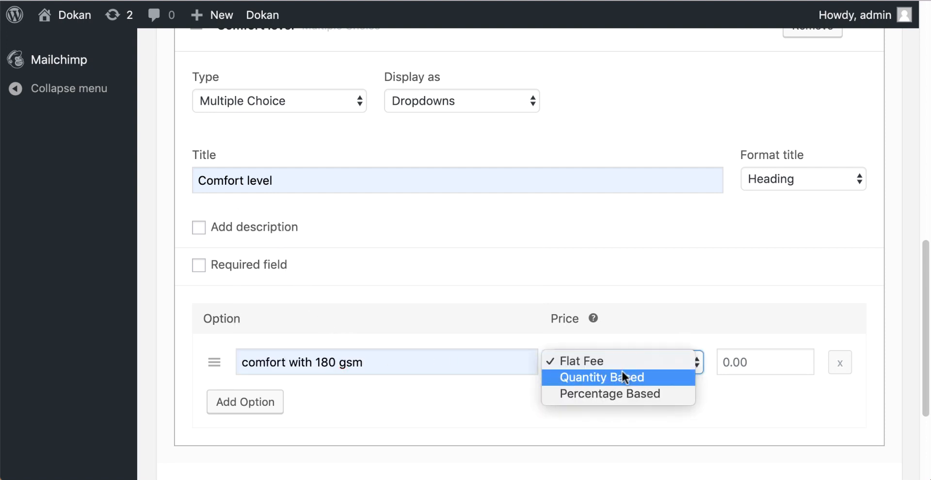
{"action": "mouse_move", "coordinate": [702, 391]}
{"action": "type", "text": "10"}
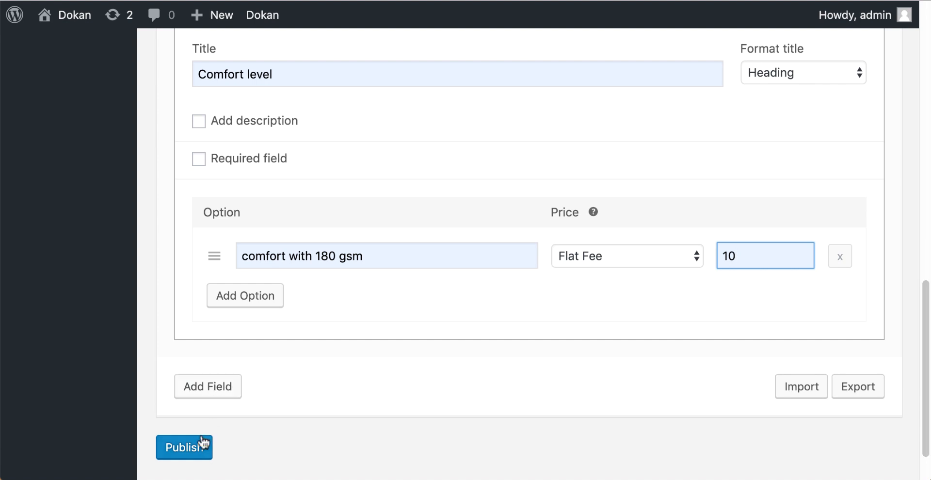
- Publish Add-ons Group #2 and check the saved Comfort level field
{"action": "left_click", "coordinate": [183, 447]}
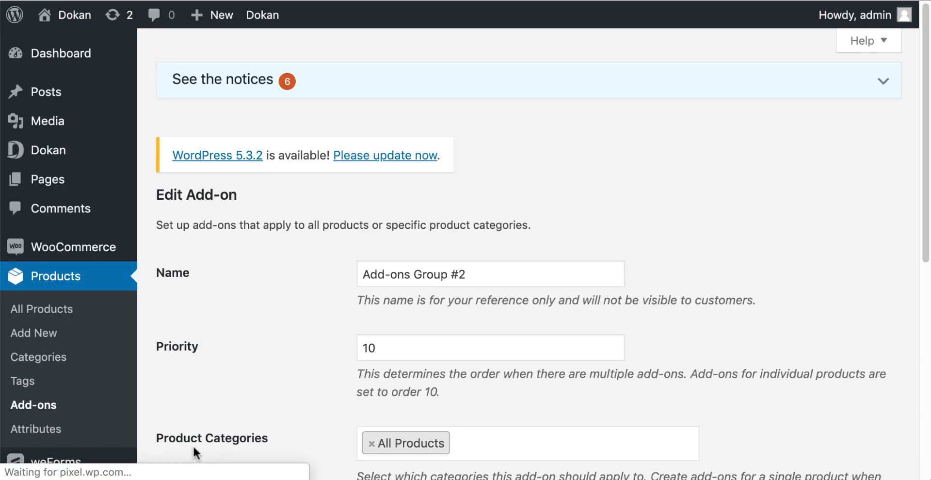
{"action": "scroll", "scroll_direction": "down", "scroll_amount": 3}
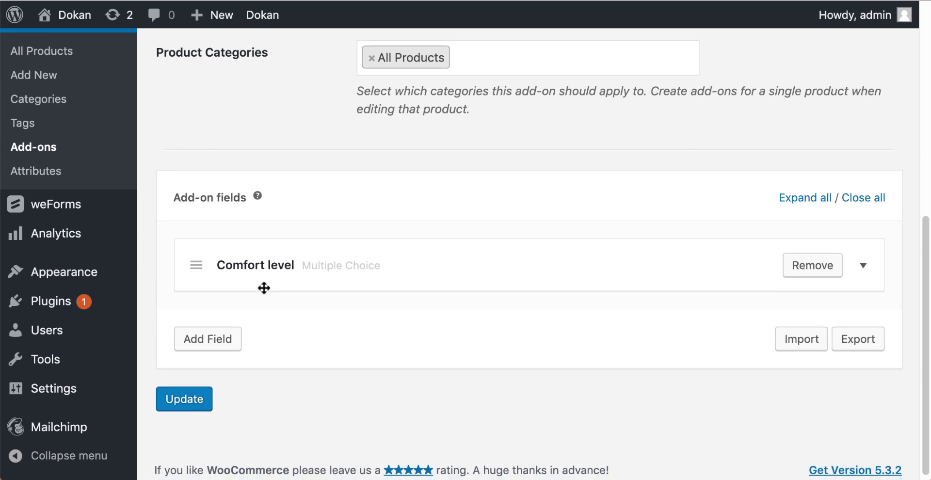
{"action": "scroll", "scroll_direction": "up", "scroll_amount": 3}
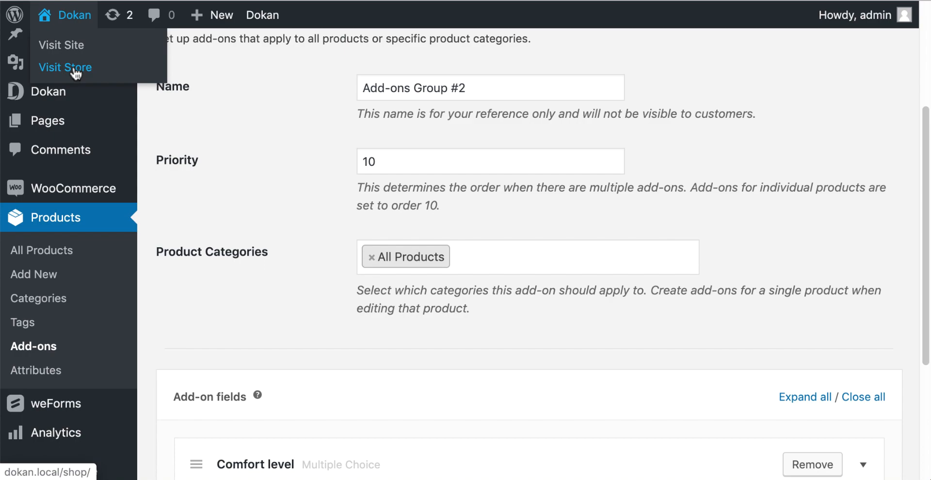
- Go from the shop page to the vendor dashboard's product list
{"action": "left_click", "coordinate": [65, 67]}
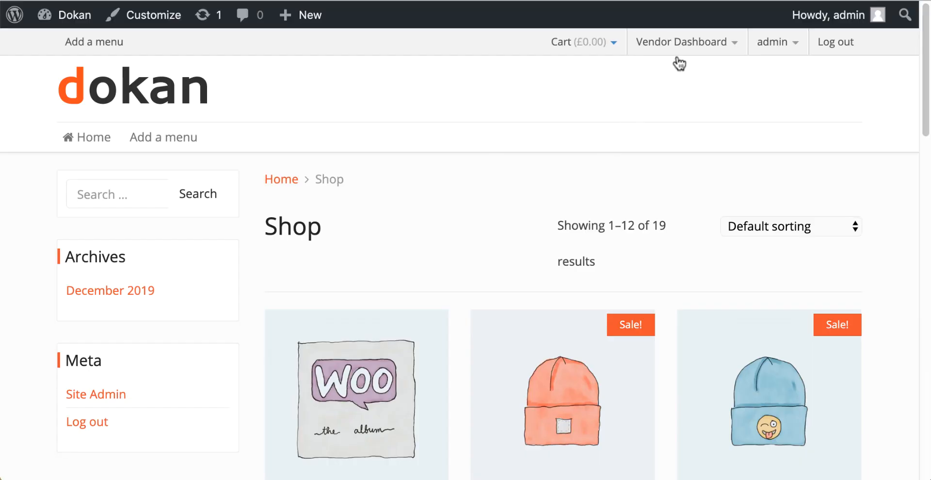
{"action": "left_click", "coordinate": [682, 42]}
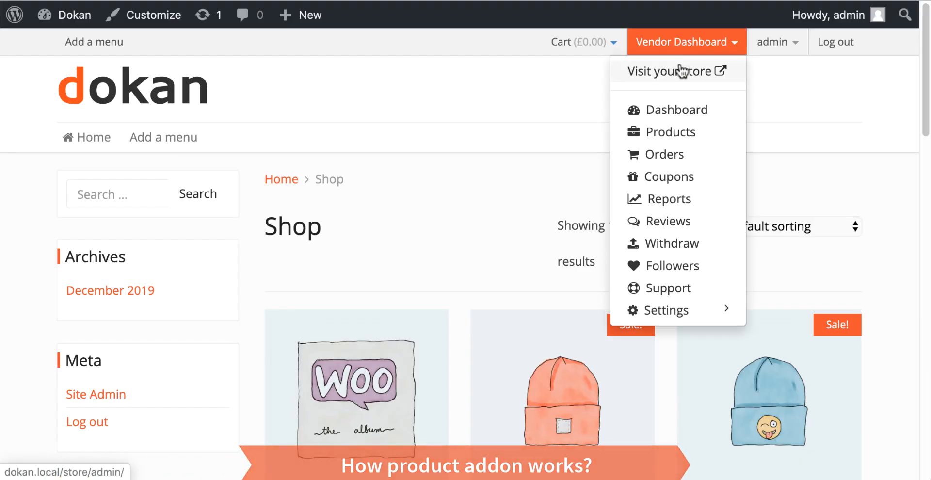
{"action": "left_click", "coordinate": [676, 110]}
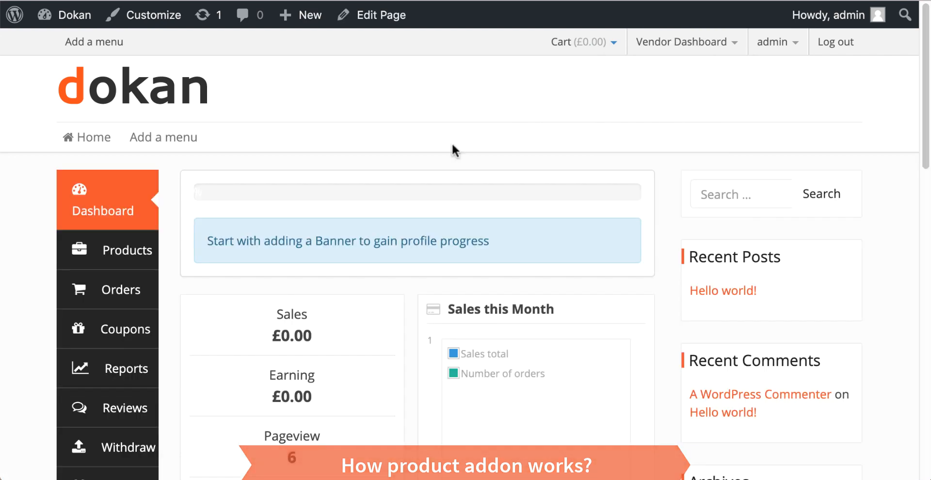
{"action": "left_click", "coordinate": [127, 249]}
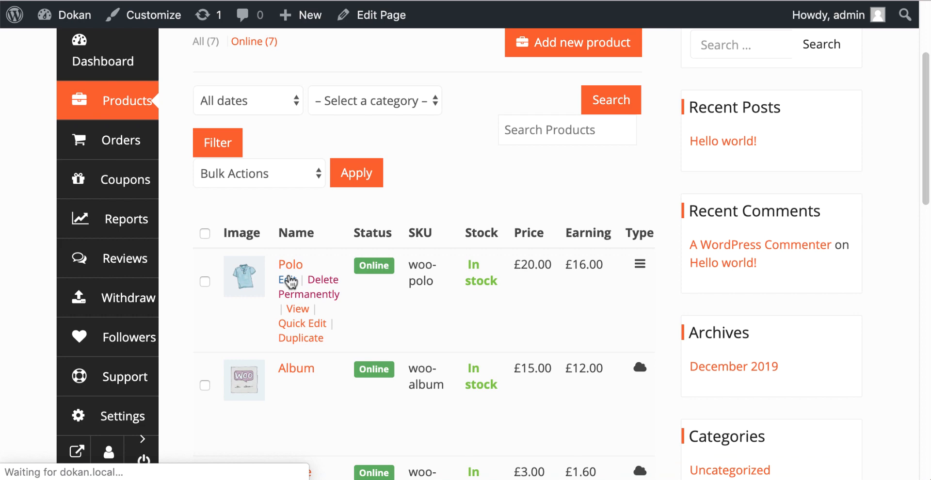
- Re-save the Polo product and view its storefront page with the Comfort level dropdown
{"action": "left_click", "coordinate": [287, 281]}
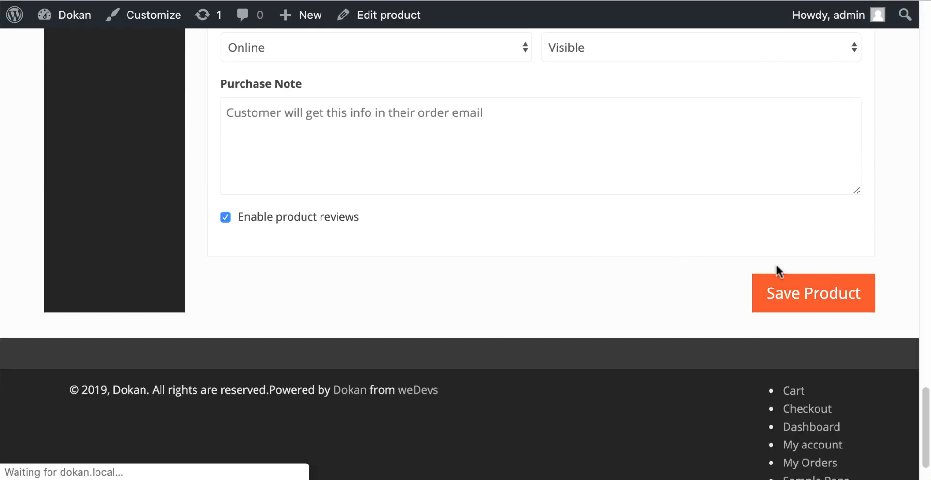
{"action": "left_click", "coordinate": [813, 293]}
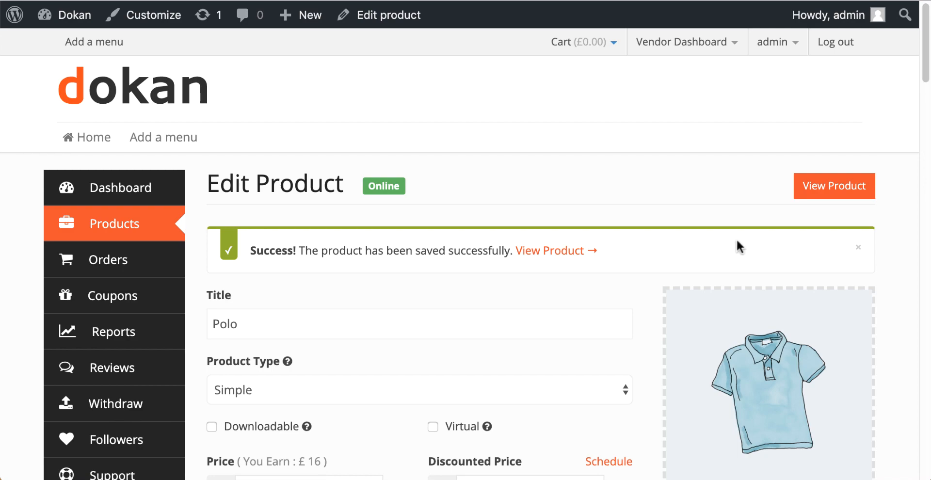
{"action": "left_click", "coordinate": [834, 185]}
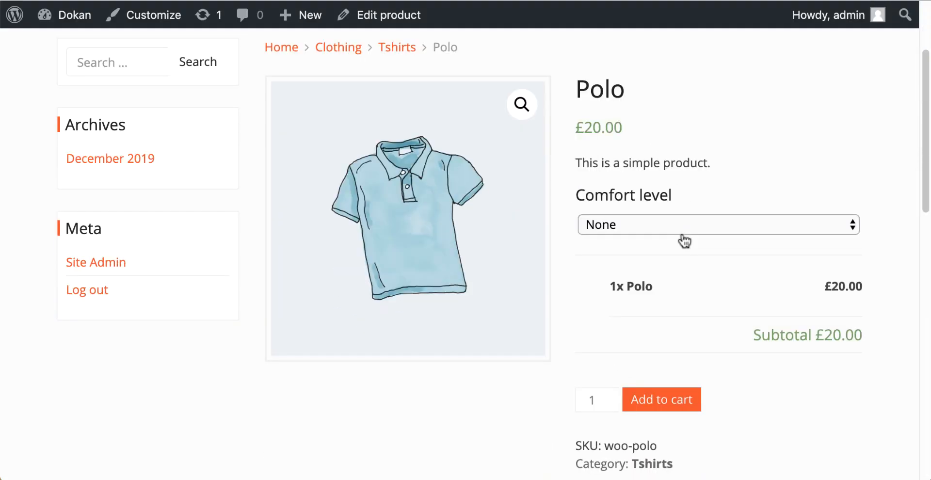
- Choose 'comfort with 180 gsm (+£10.00)' for the Polo, raising the subtotal to £30.00, then return to the dashboard
{"action": "left_click", "coordinate": [717, 225]}
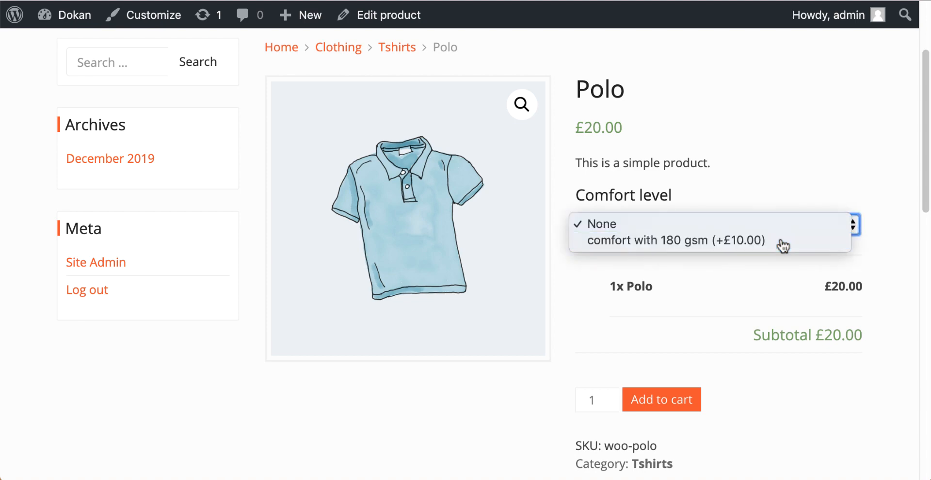
{"action": "left_click", "coordinate": [673, 241]}
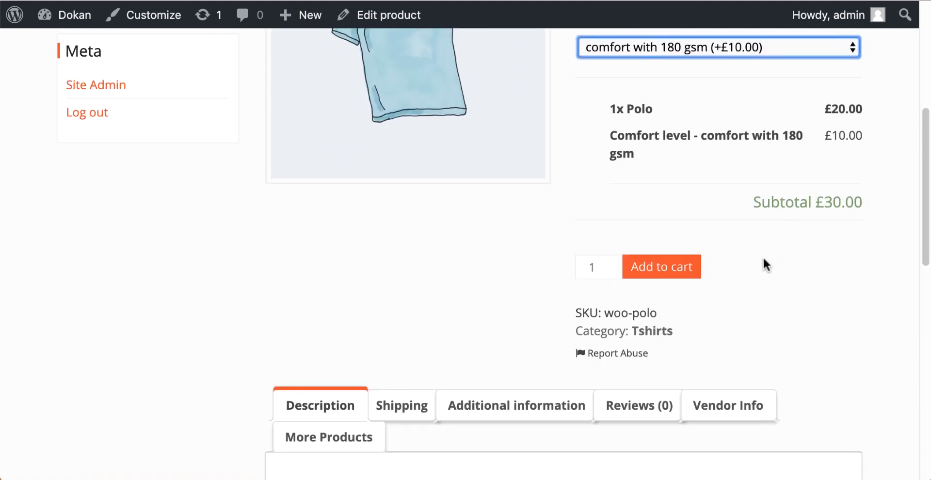
{"action": "scroll", "scroll_direction": "up", "scroll_amount": 3}
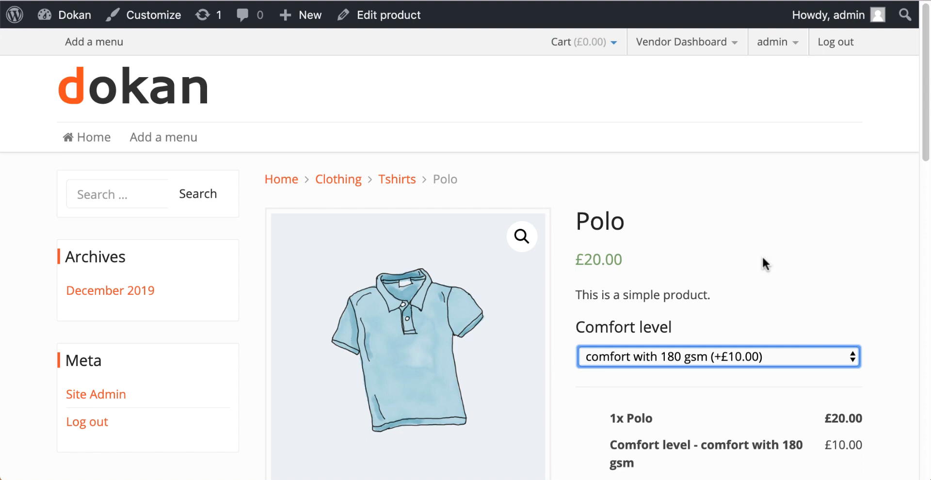
{"action": "left_click", "coordinate": [75, 14]}
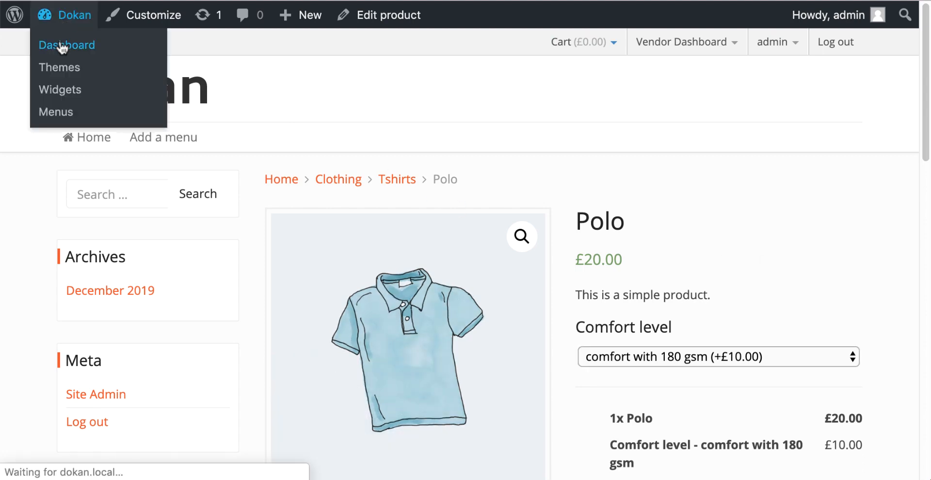
{"action": "left_click", "coordinate": [67, 45]}
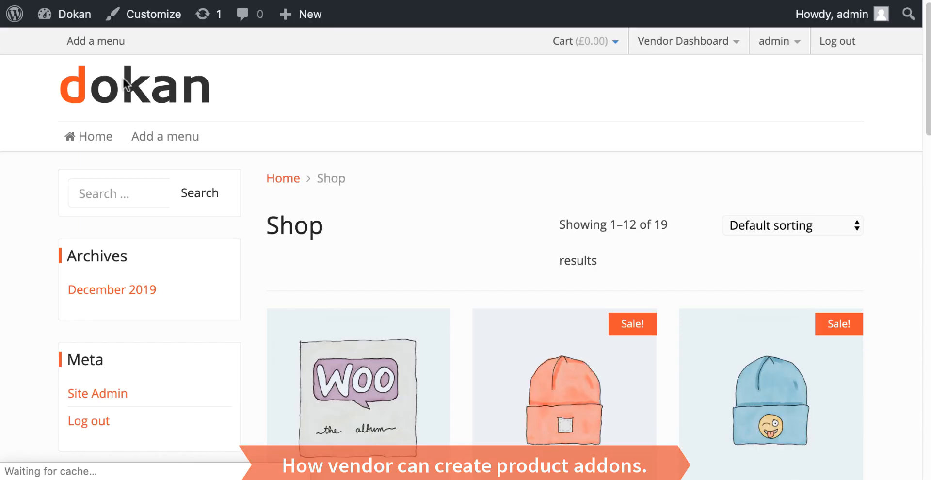
{"action": "mouse_move", "coordinate": [815, 77]}
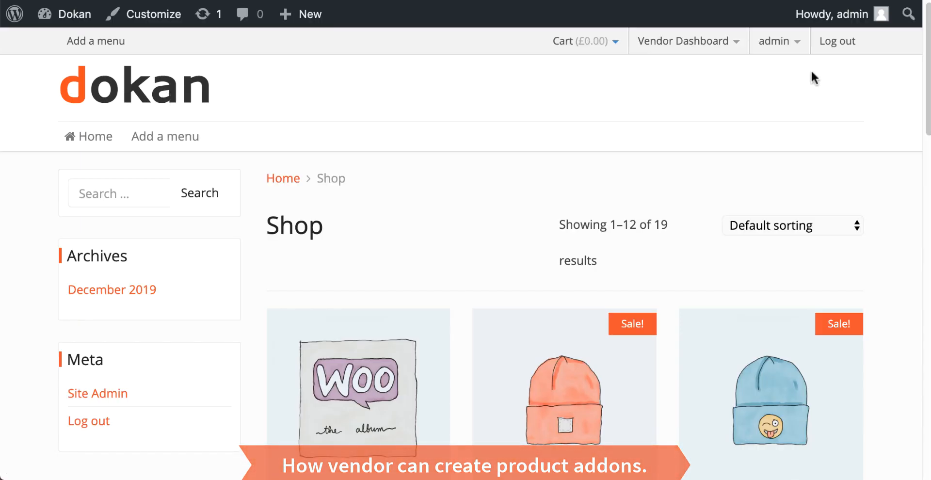
{"action": "mouse_move", "coordinate": [837, 41]}
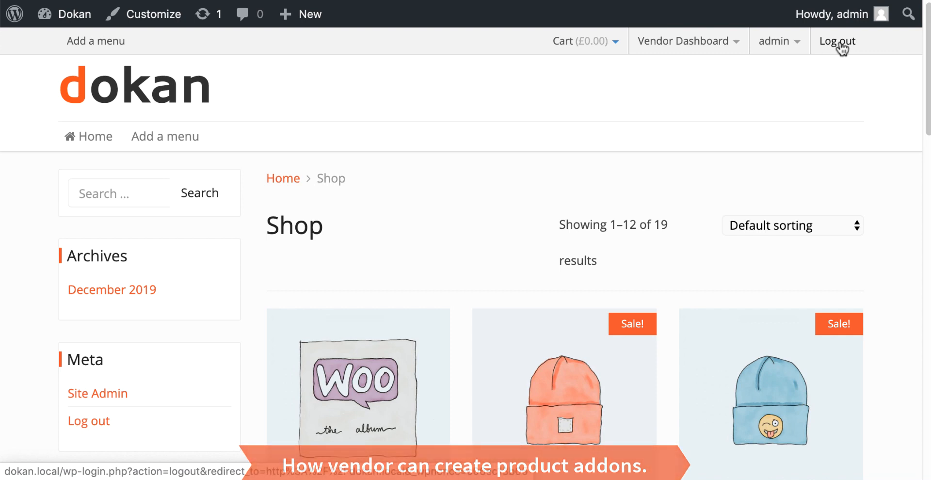
{"action": "left_click", "coordinate": [837, 41]}
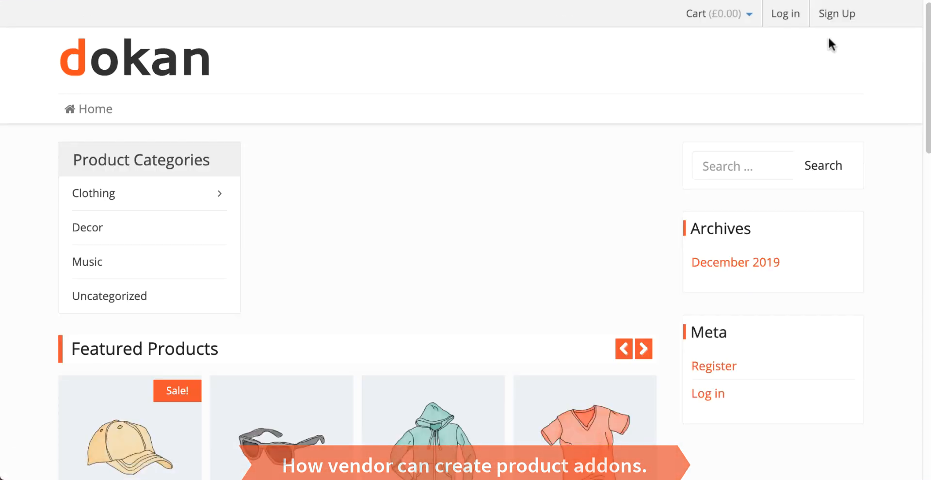
{"action": "left_click", "coordinate": [784, 12]}
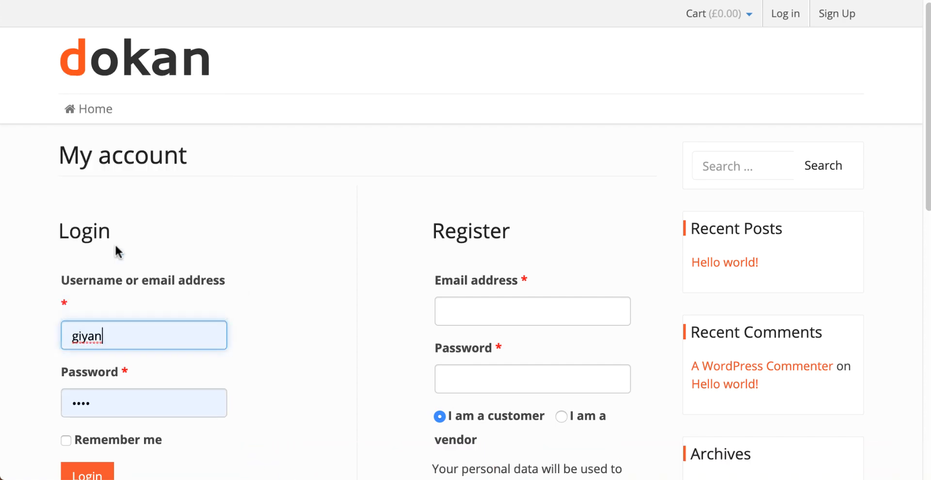
{"action": "left_click", "coordinate": [86, 474]}
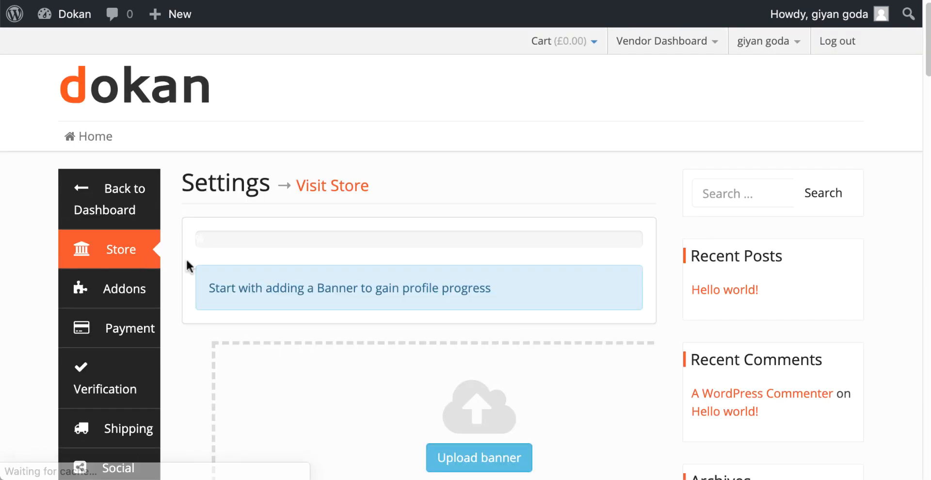
- Publish a new vendor add-on group with a Super Warmer dropdown option at flat fee 10, then return home
{"action": "left_click", "coordinate": [125, 289]}
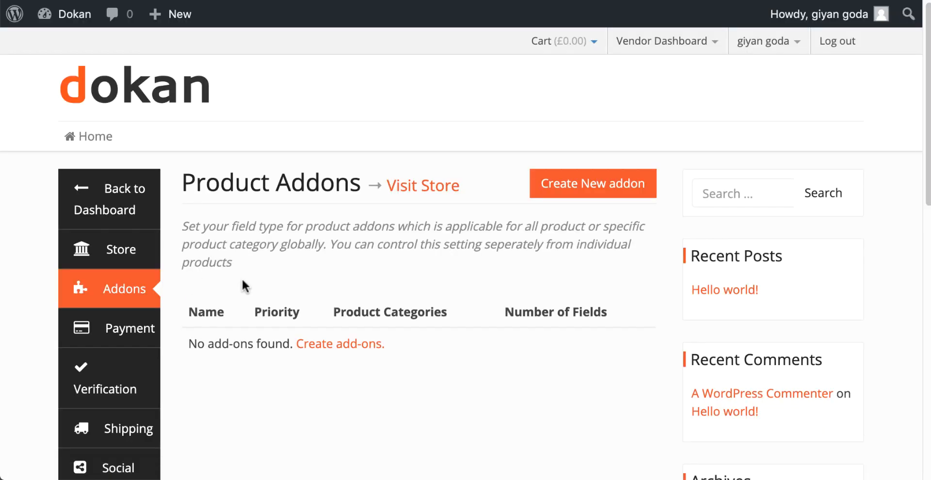
{"action": "left_click", "coordinate": [592, 184]}
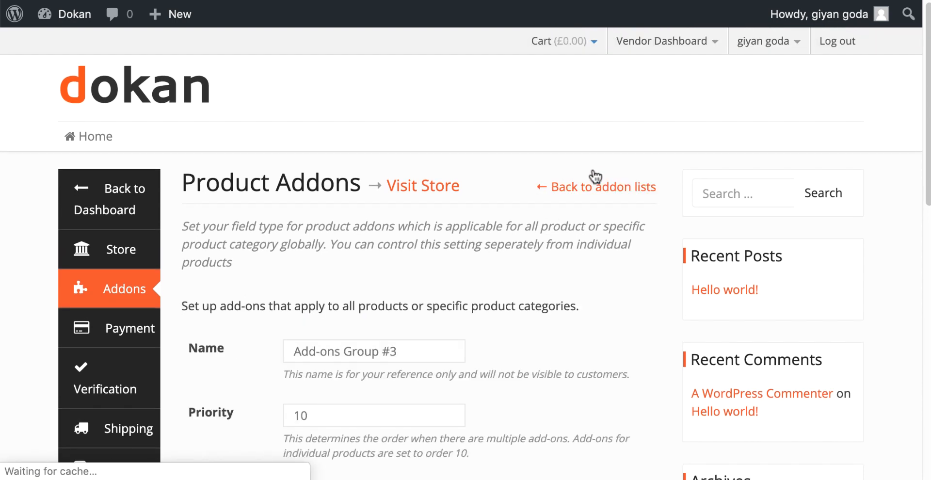
{"action": "scroll", "scroll_direction": "down", "scroll_amount": 3}
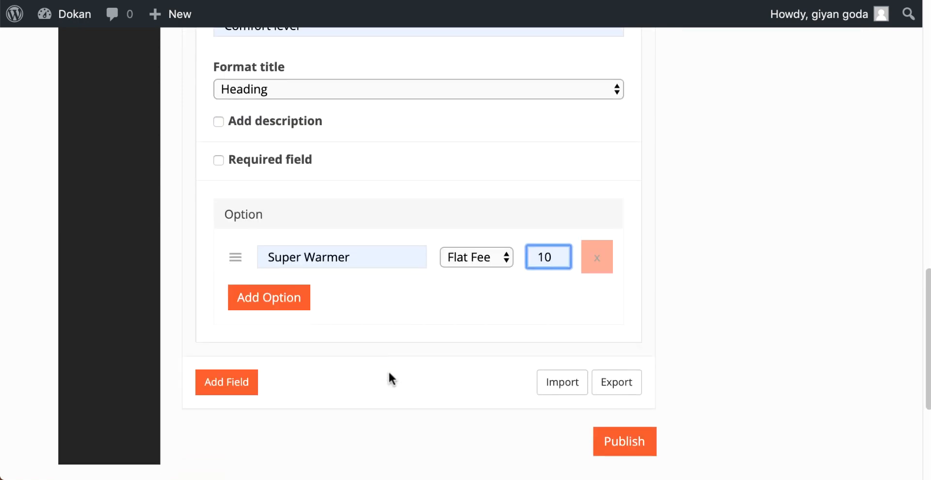
{"action": "left_click", "coordinate": [623, 441]}
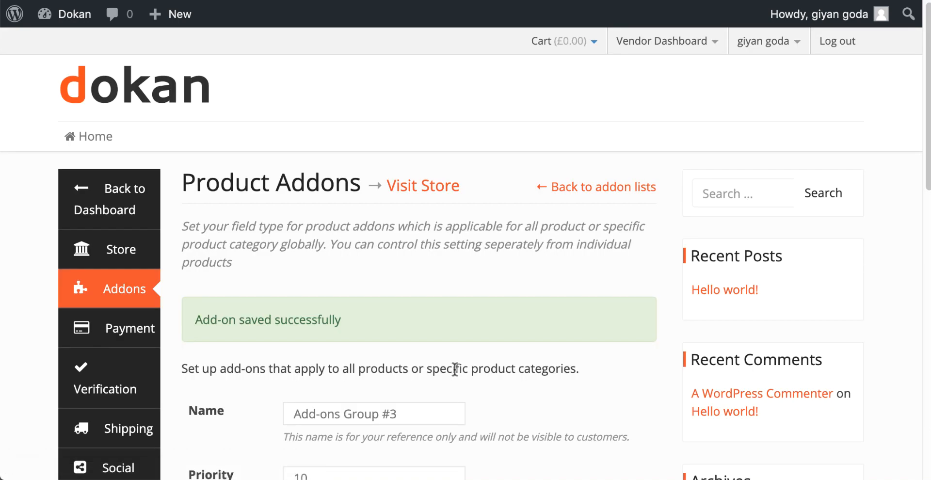
{"action": "mouse_move", "coordinate": [252, 306]}
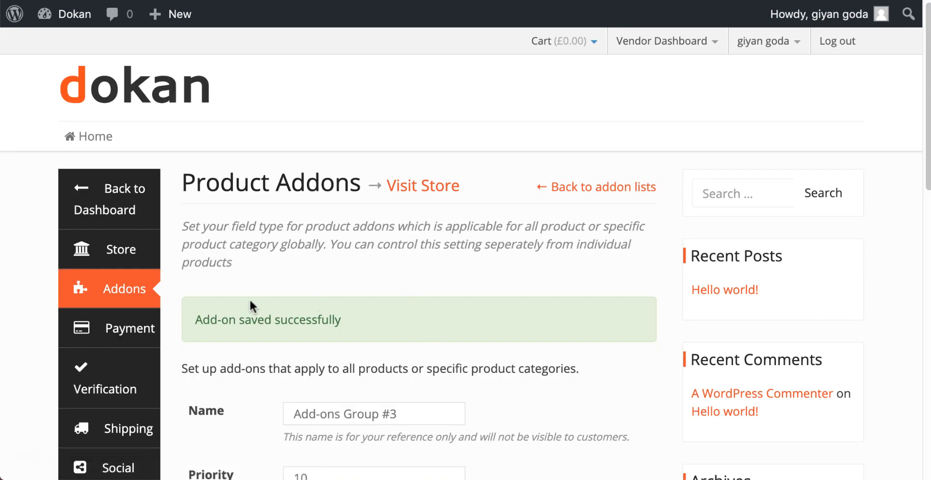
{"action": "left_click", "coordinate": [109, 199]}
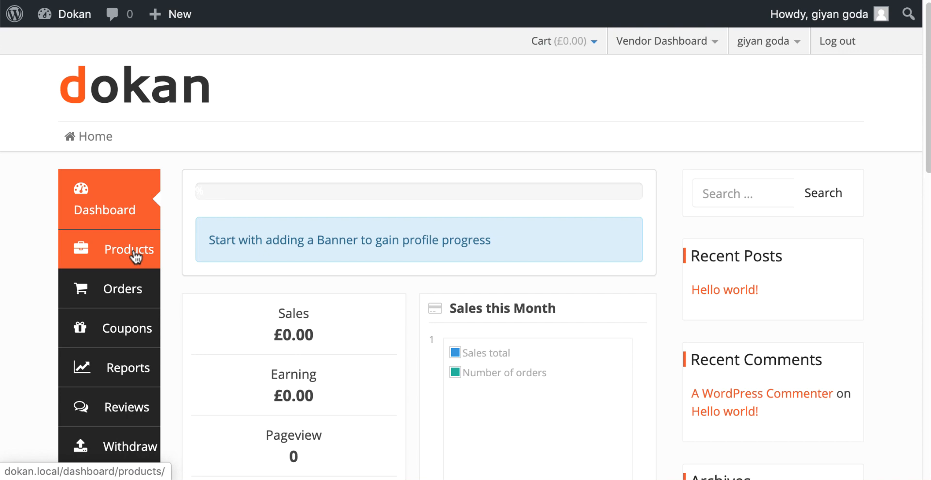
{"action": "left_click", "coordinate": [128, 249]}
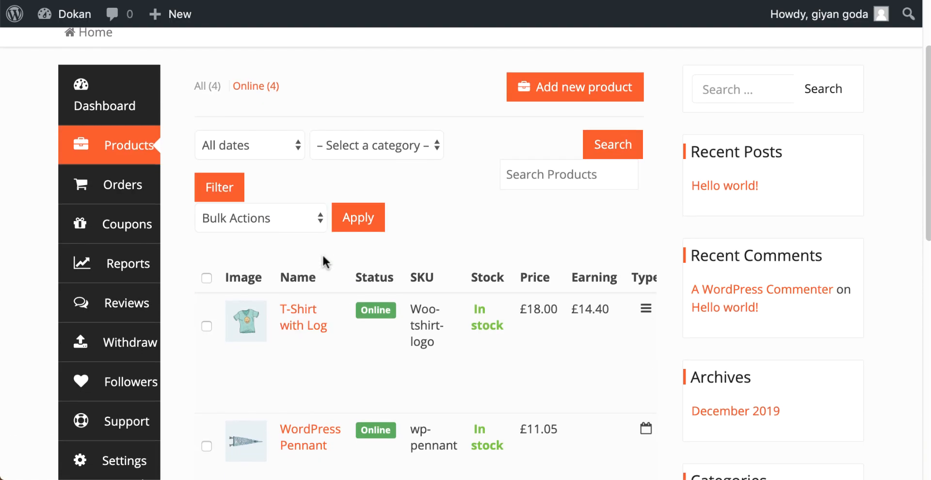
{"action": "scroll", "scroll_direction": "down", "scroll_amount": 3}
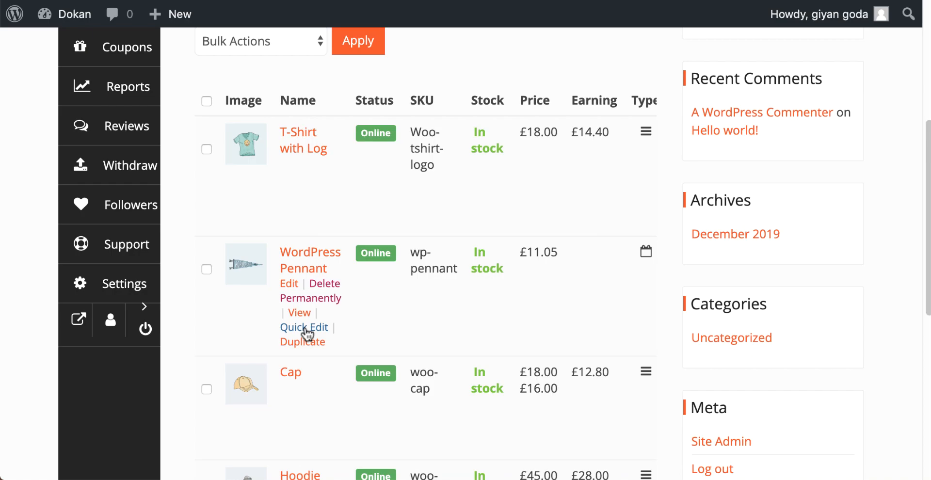
{"action": "left_click", "coordinate": [290, 372]}
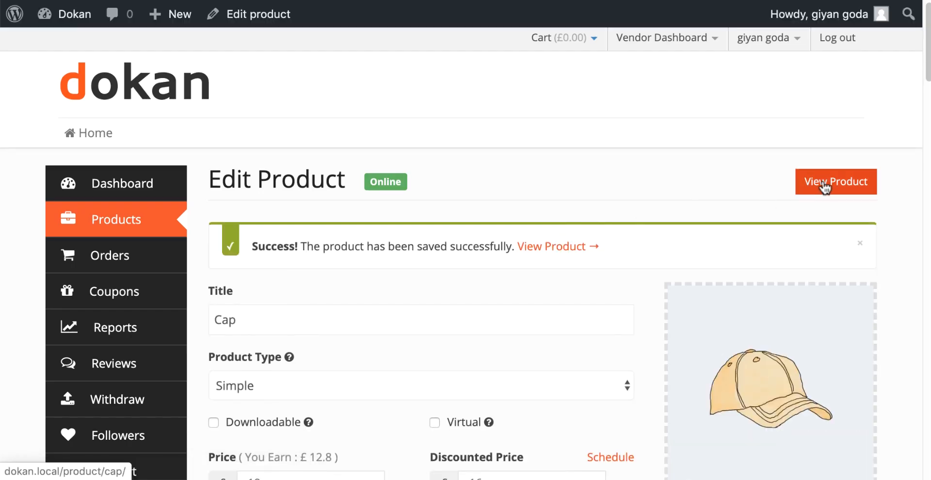
{"action": "left_click", "coordinate": [835, 181]}
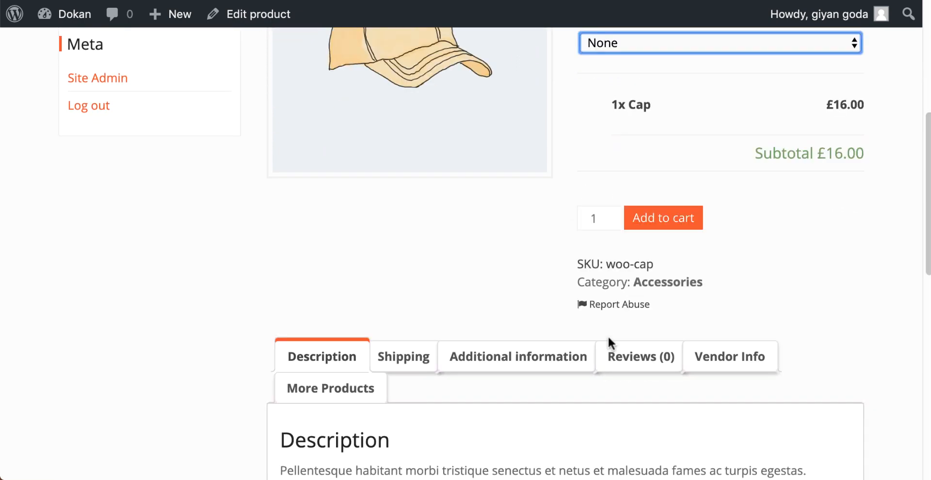
{"action": "scroll", "scroll_direction": "up", "scroll_amount": 3}
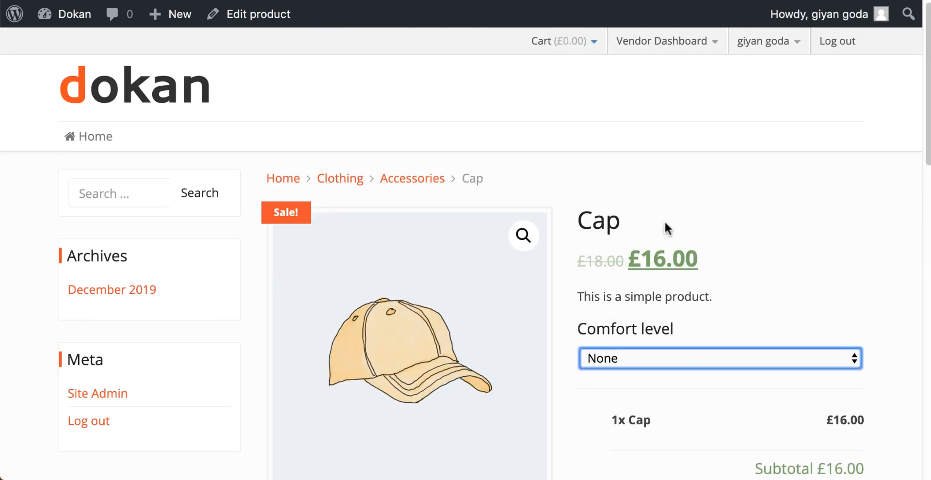
{"action": "mouse_move", "coordinate": [670, 206]}
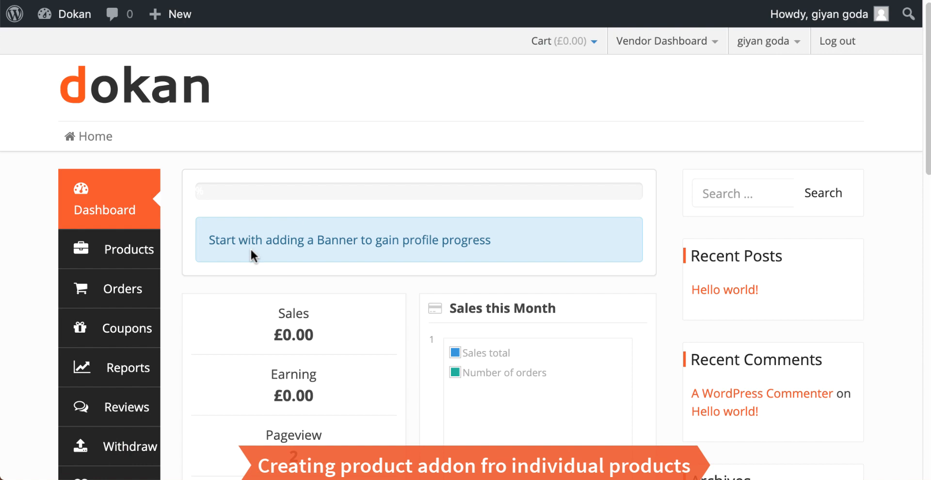
{"action": "mouse_move", "coordinate": [128, 249]}
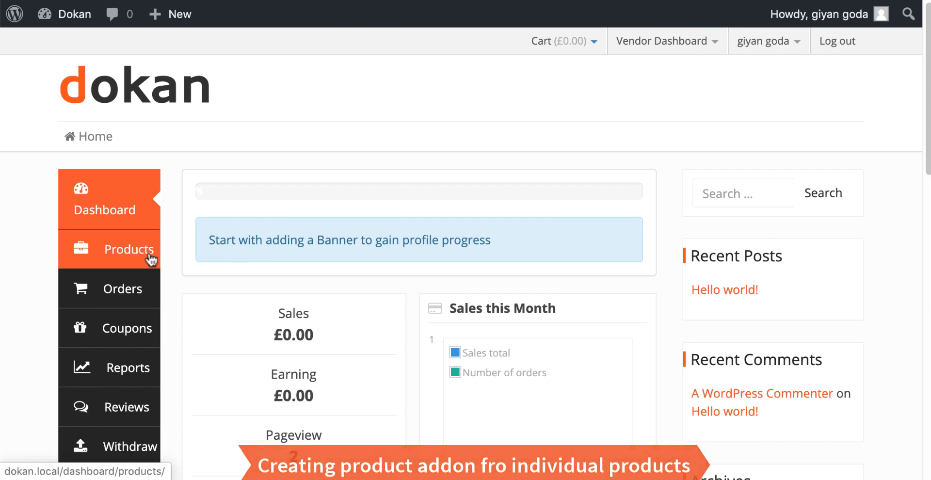
- Edit the Hoodie with Pocket product from the vendor product list
{"action": "left_click", "coordinate": [129, 249]}
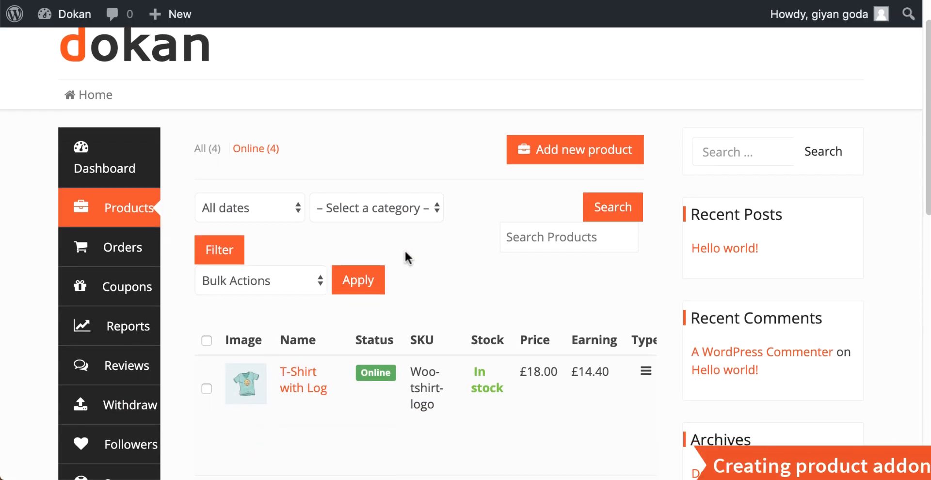
{"action": "scroll", "scroll_direction": "down", "scroll_amount": 3}
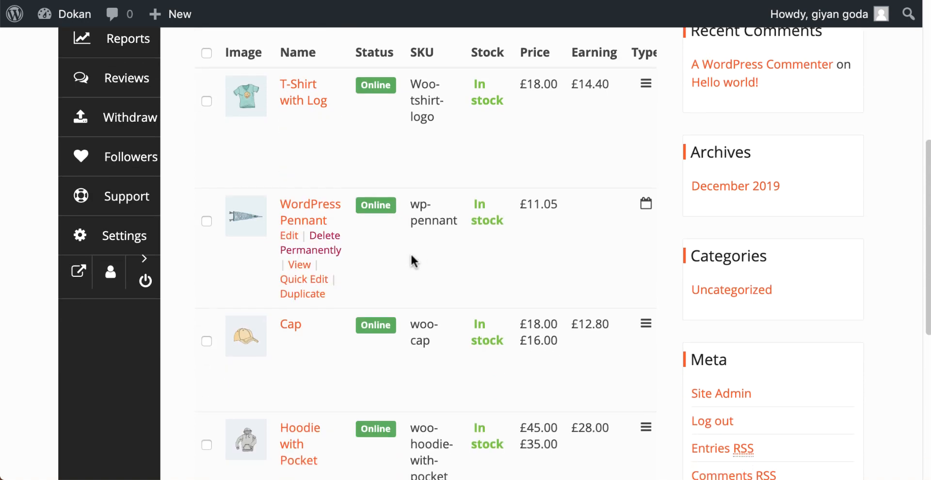
{"action": "scroll", "scroll_direction": "down", "scroll_amount": 3}
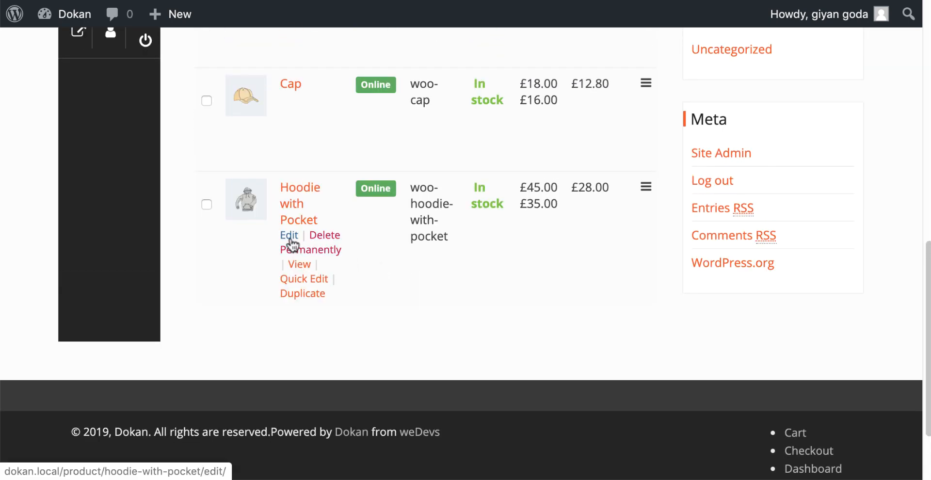
{"action": "left_click", "coordinate": [289, 236]}
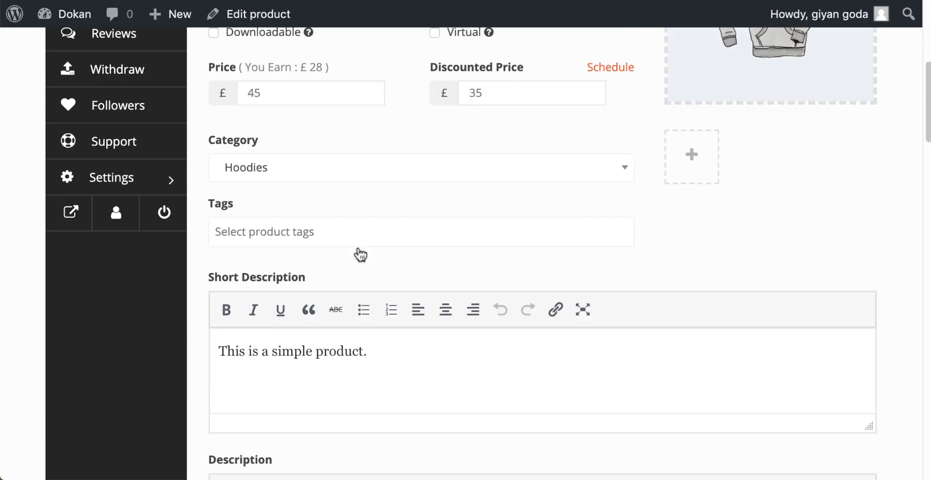
- Add a Comfort level dropdown add-on field with a 'Metal' option, then return to the dashboard
{"action": "scroll", "scroll_direction": "down", "scroll_amount": 3}
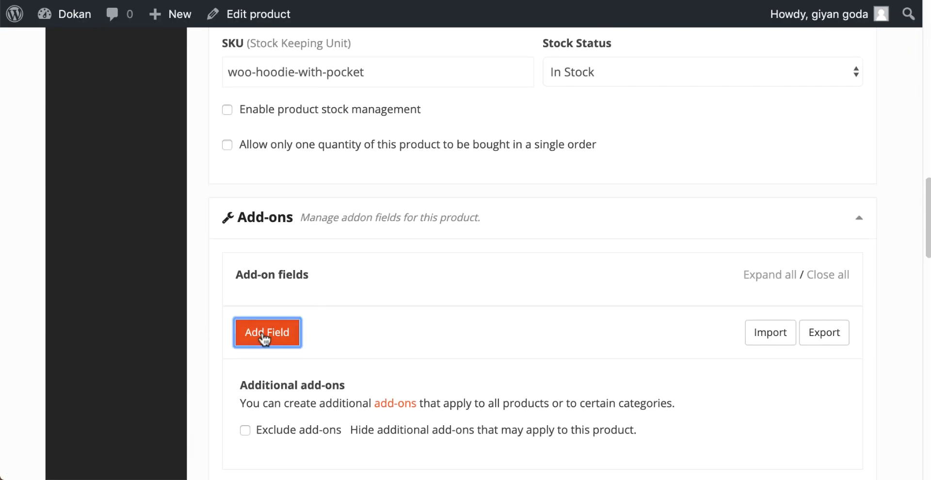
{"action": "left_click", "coordinate": [267, 332]}
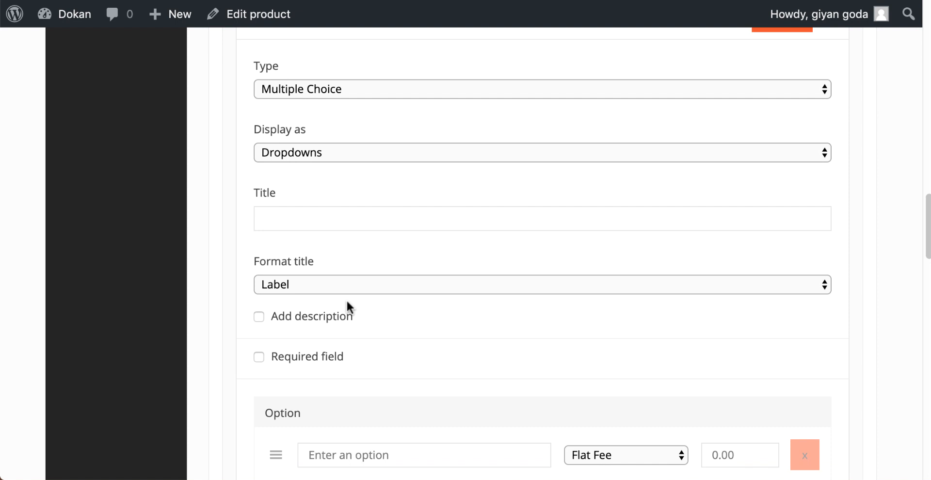
{"action": "left_click", "coordinate": [424, 361]}
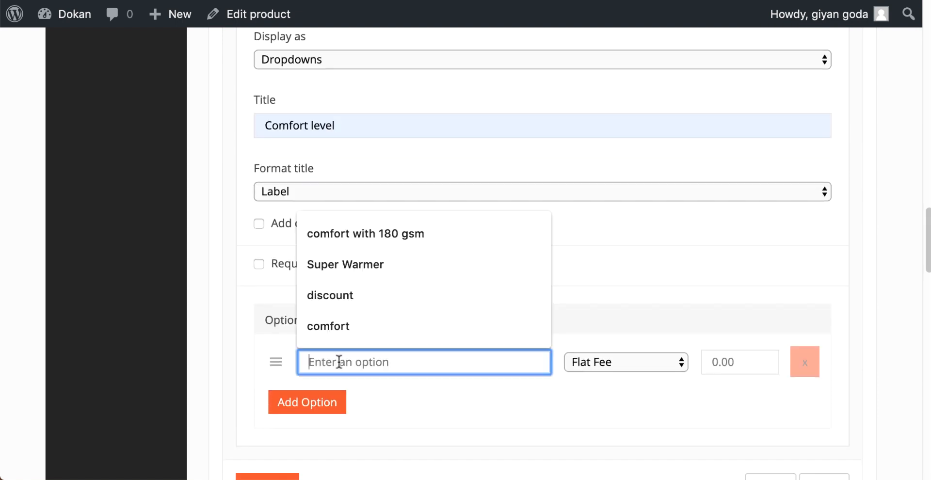
{"action": "type", "text": "Metal"}
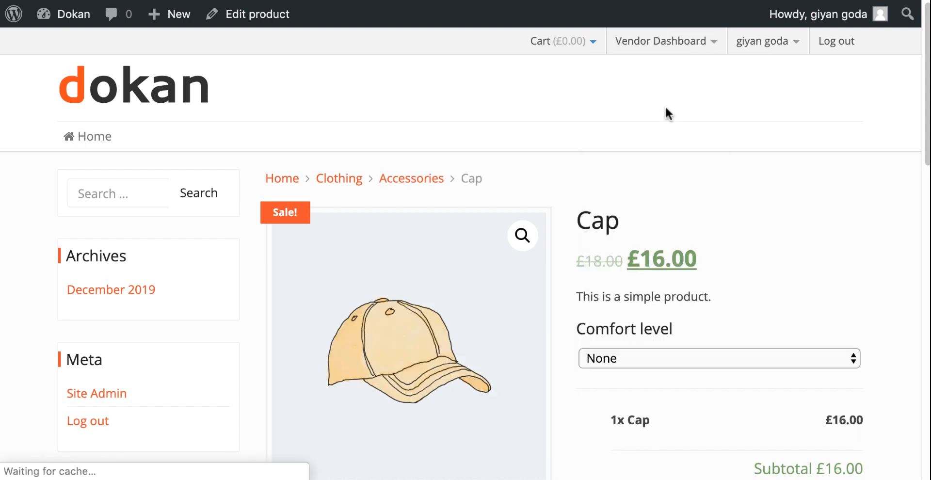
{"action": "left_click", "coordinate": [660, 41]}
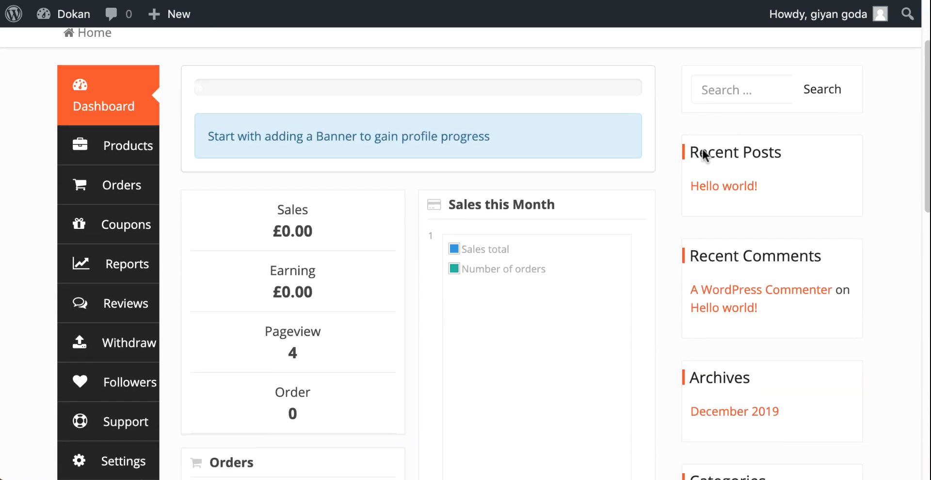
{"action": "scroll", "scroll_direction": "down", "scroll_amount": 3}
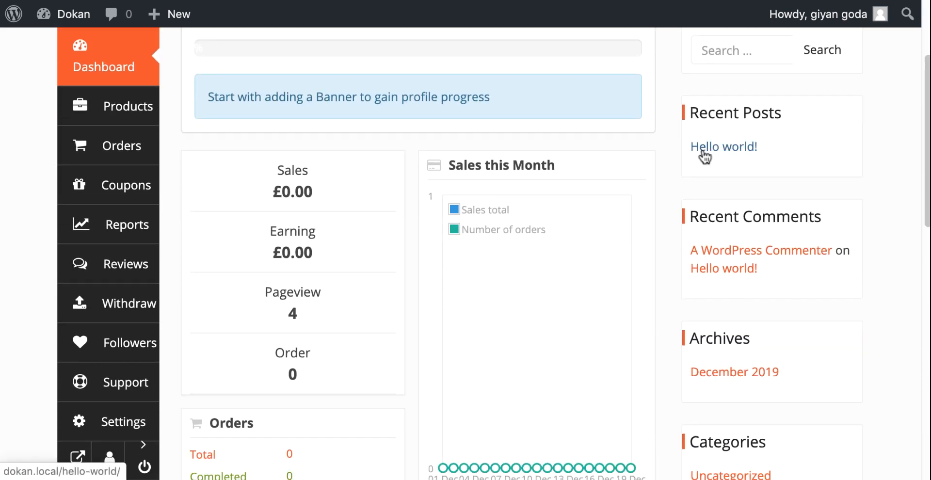